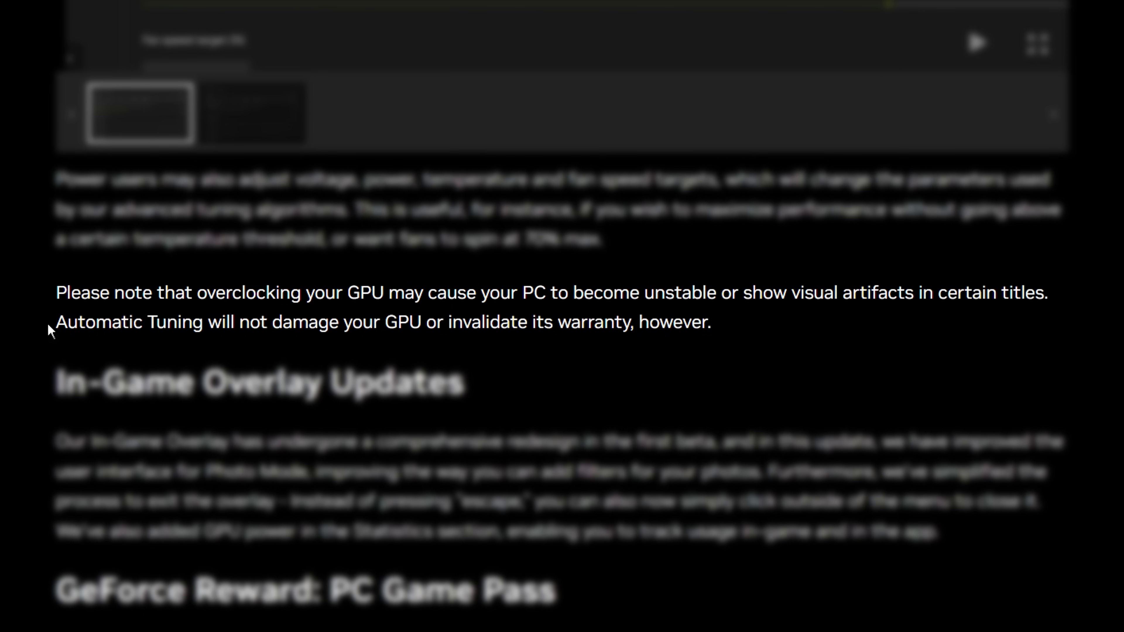
Highlight the overclocking warning sentence in the GeForce news article.
{"action": "left_click_drag", "start_coordinate": [56, 322], "coordinate": [659, 322]}
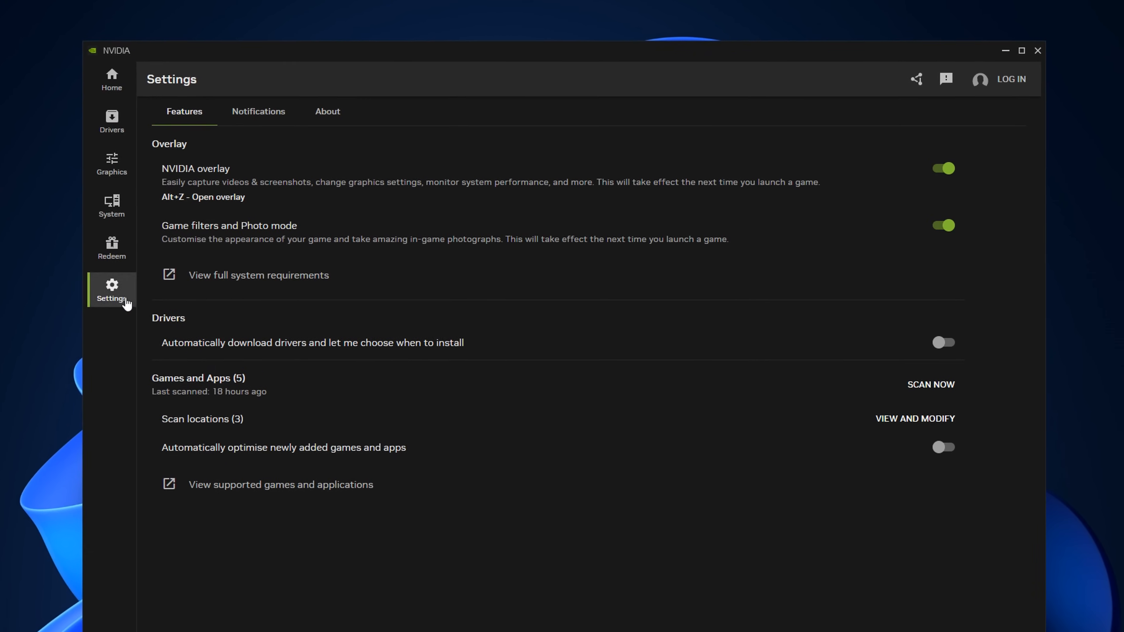
View Settings > About, relaunch the NVIDIA App from the desktop shortcut and agree to its licence terms.
{"action": "left_click", "coordinate": [327, 111]}
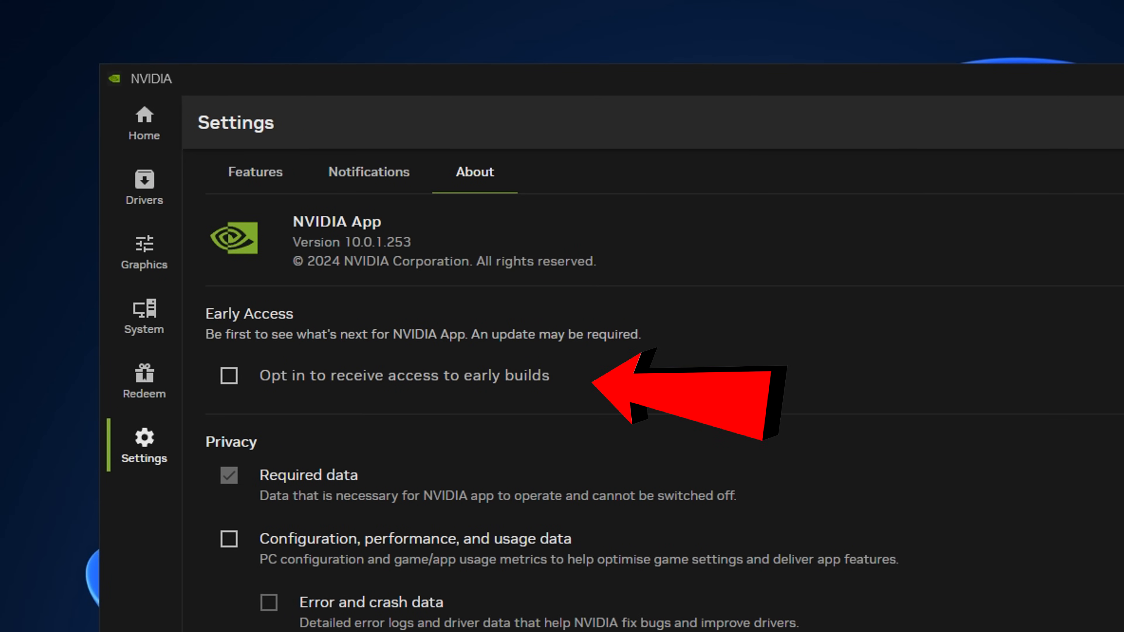
{"action": "left_click", "coordinate": [229, 374]}
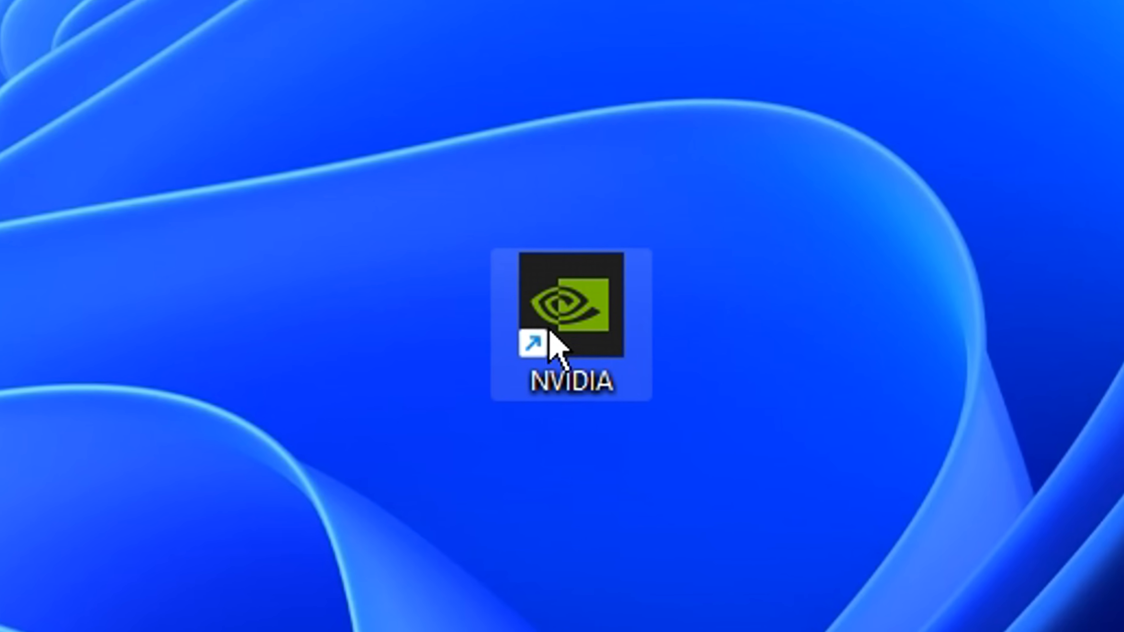
{"action": "double_click", "coordinate": [566, 312]}
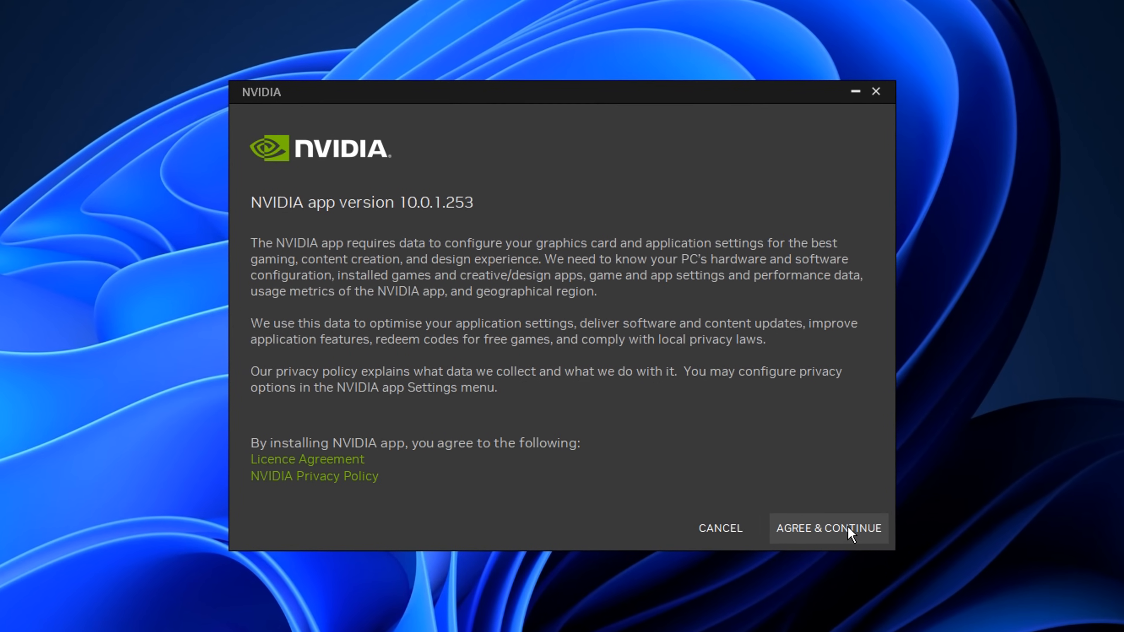
{"action": "left_click", "coordinate": [827, 528]}
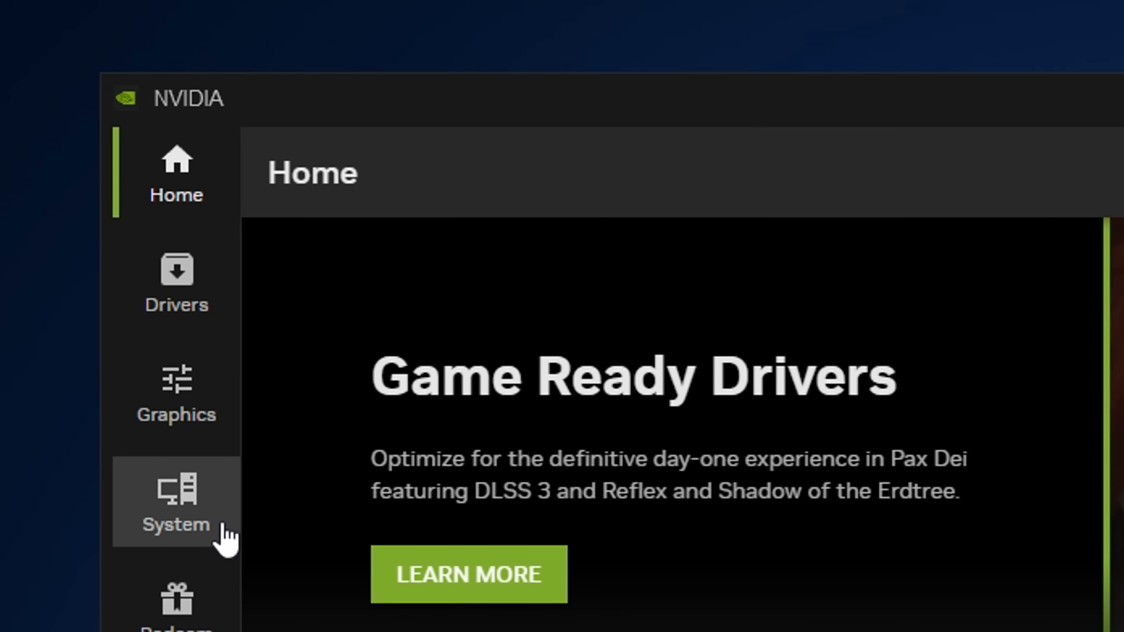
Show System > Performance GPU statistics with Automatic Tuning on, highlighting the GPU testing note.
{"action": "left_click", "coordinate": [176, 502]}
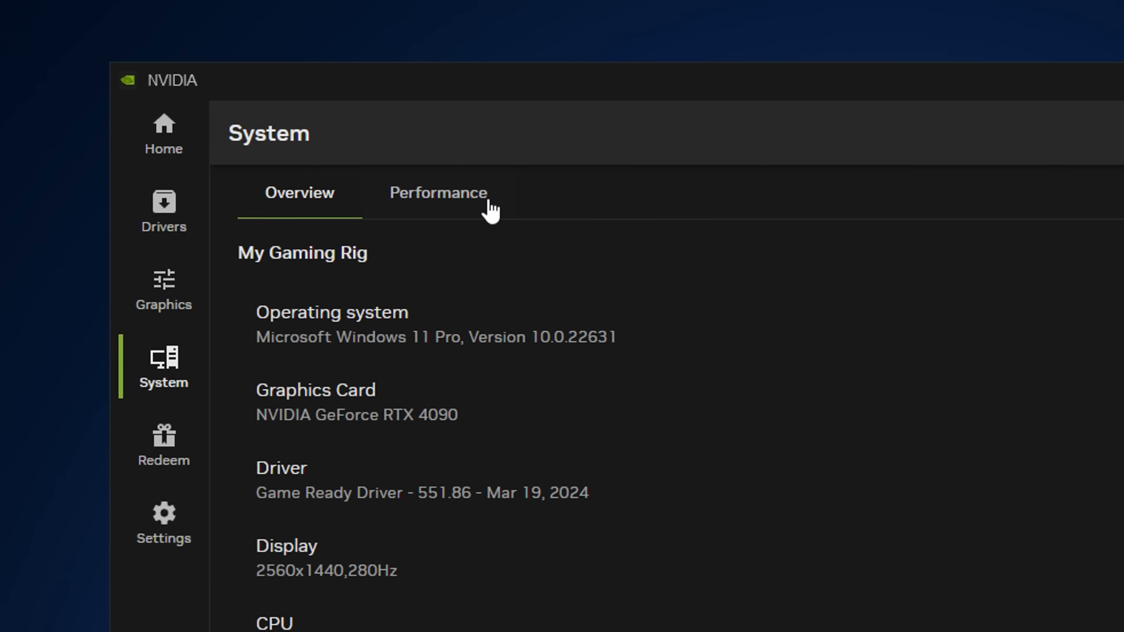
{"action": "left_click", "coordinate": [438, 192]}
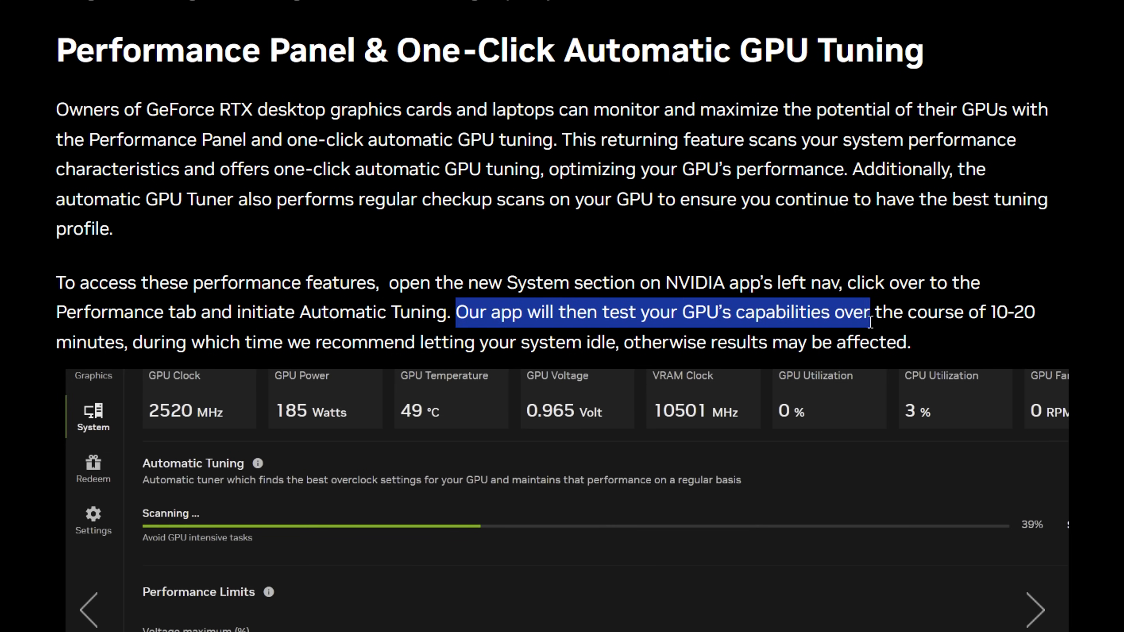
{"action": "left_click_drag", "start_coordinate": [868, 312], "coordinate": [1035, 312]}
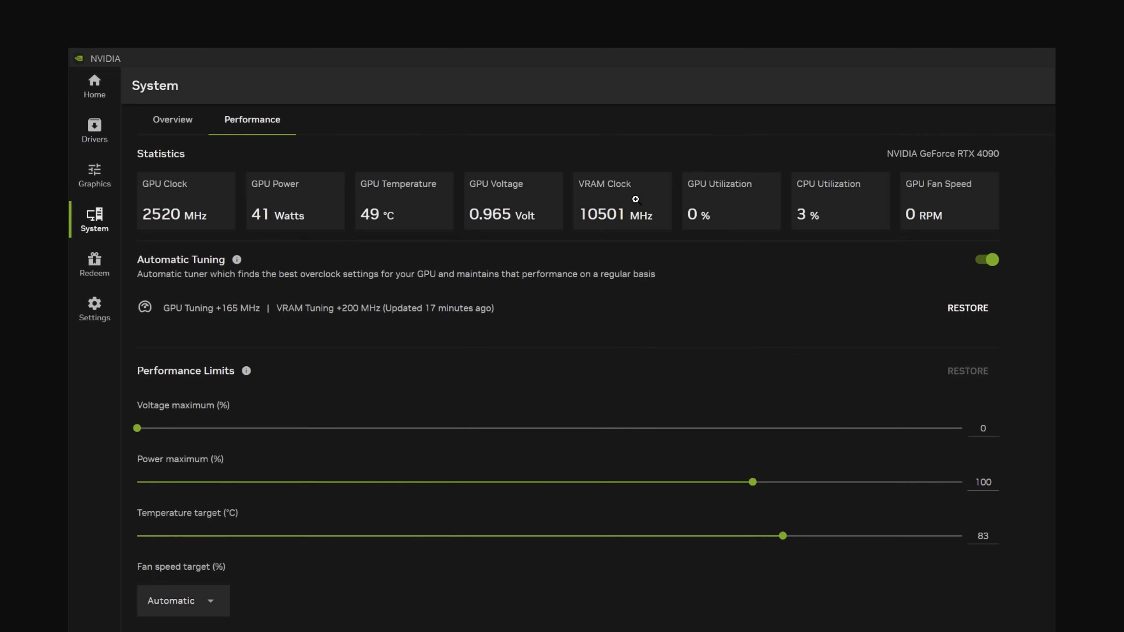
{"action": "mouse_move", "coordinate": [760, 276]}
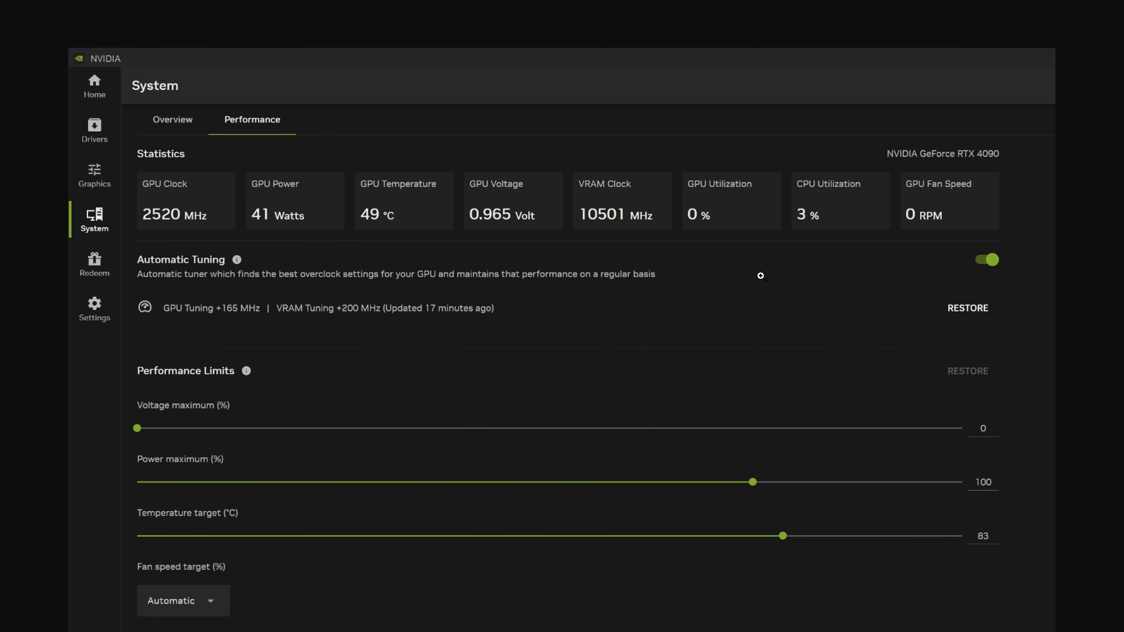
{"action": "mouse_move", "coordinate": [494, 135]}
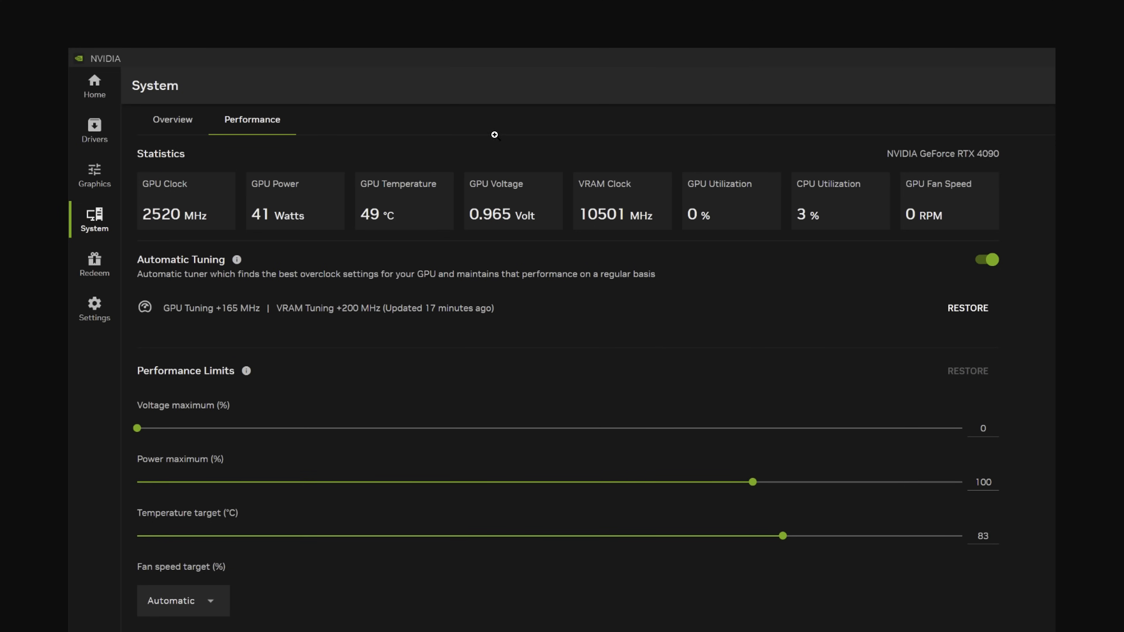
{"action": "mouse_move", "coordinate": [198, 326]}
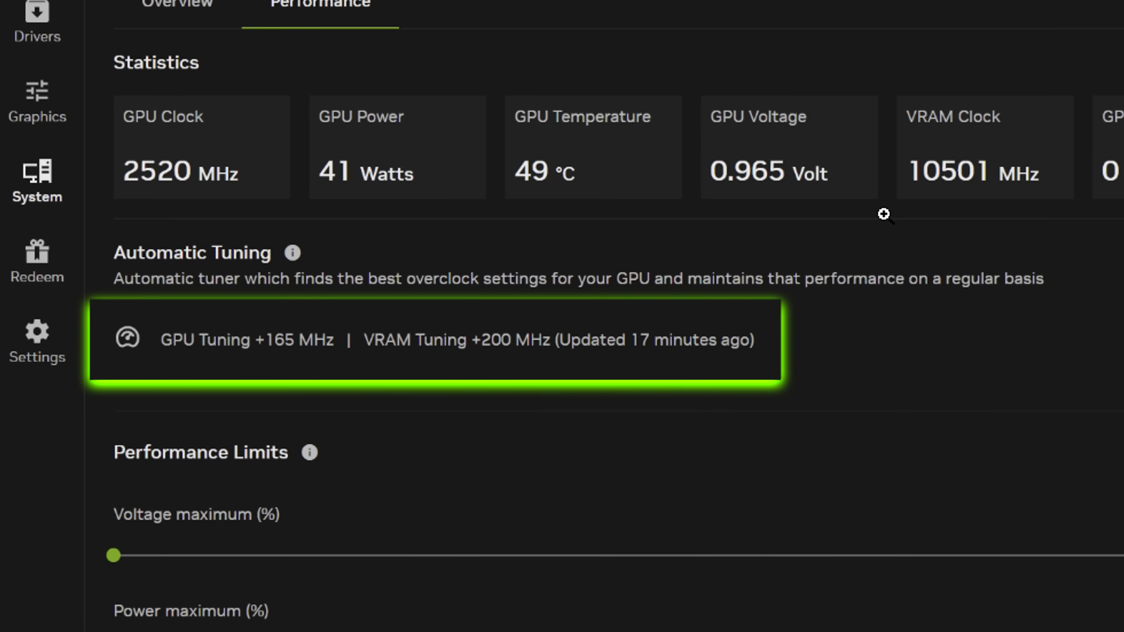
{"action": "mouse_move", "coordinate": [190, 398]}
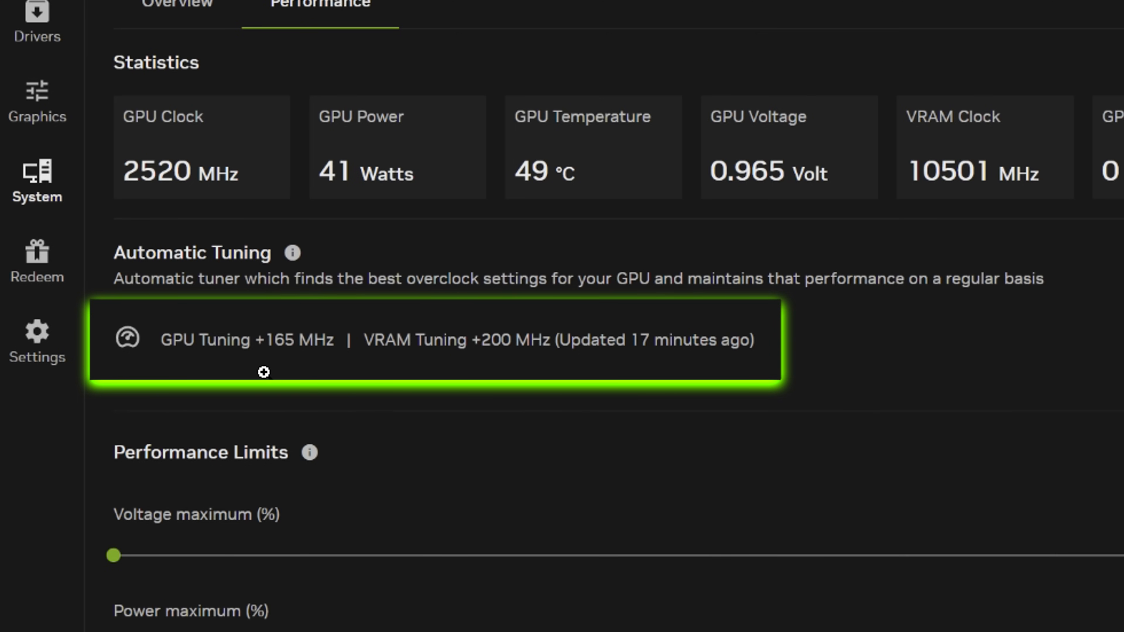
{"action": "mouse_move", "coordinate": [574, 378]}
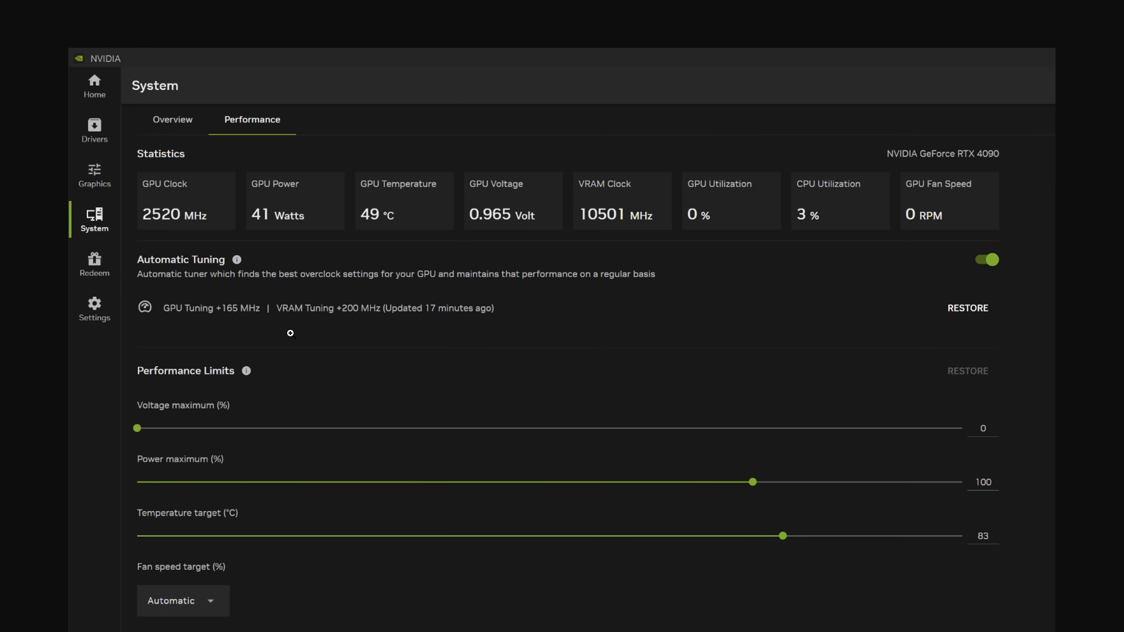
{"action": "mouse_move", "coordinate": [499, 330]}
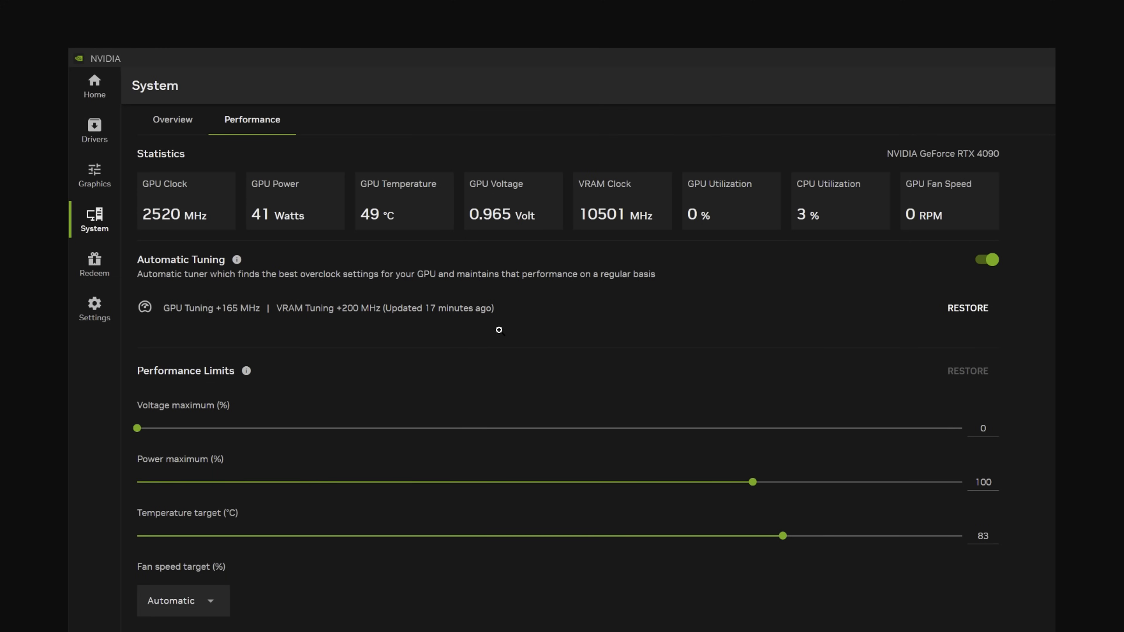
{"action": "mouse_move", "coordinate": [250, 330]}
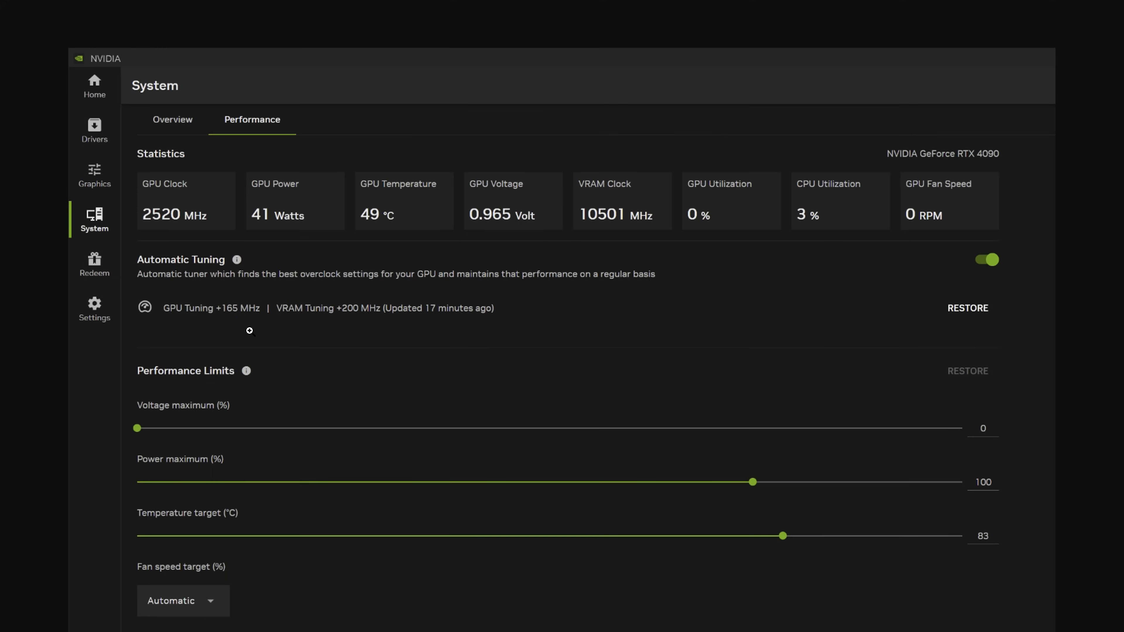
{"action": "mouse_move", "coordinate": [322, 342]}
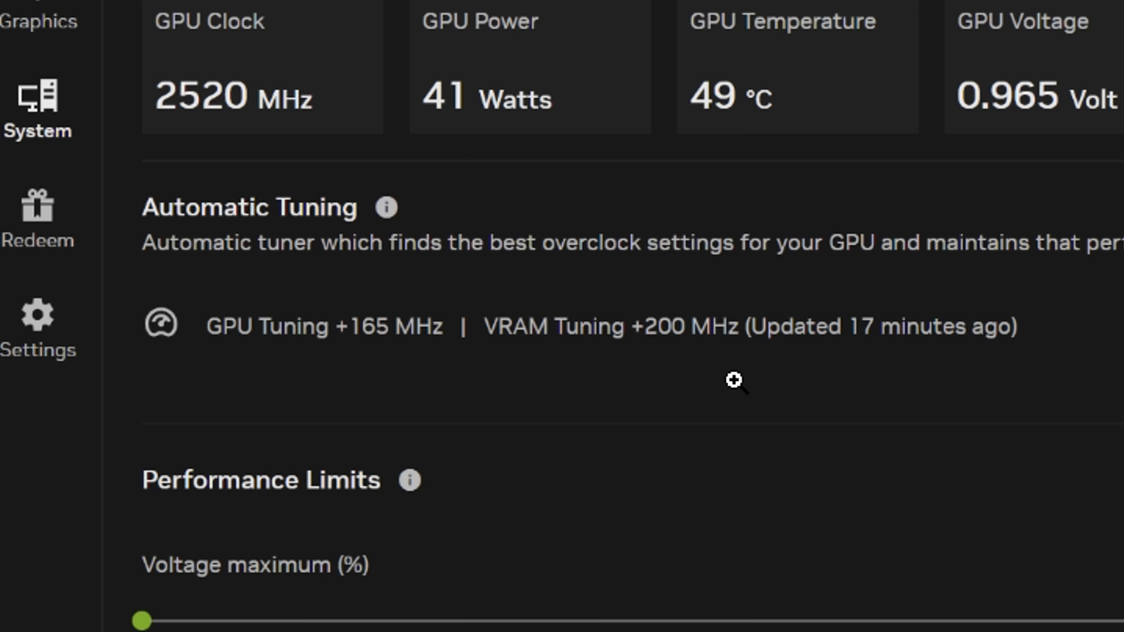
{"action": "mouse_move", "coordinate": [686, 371]}
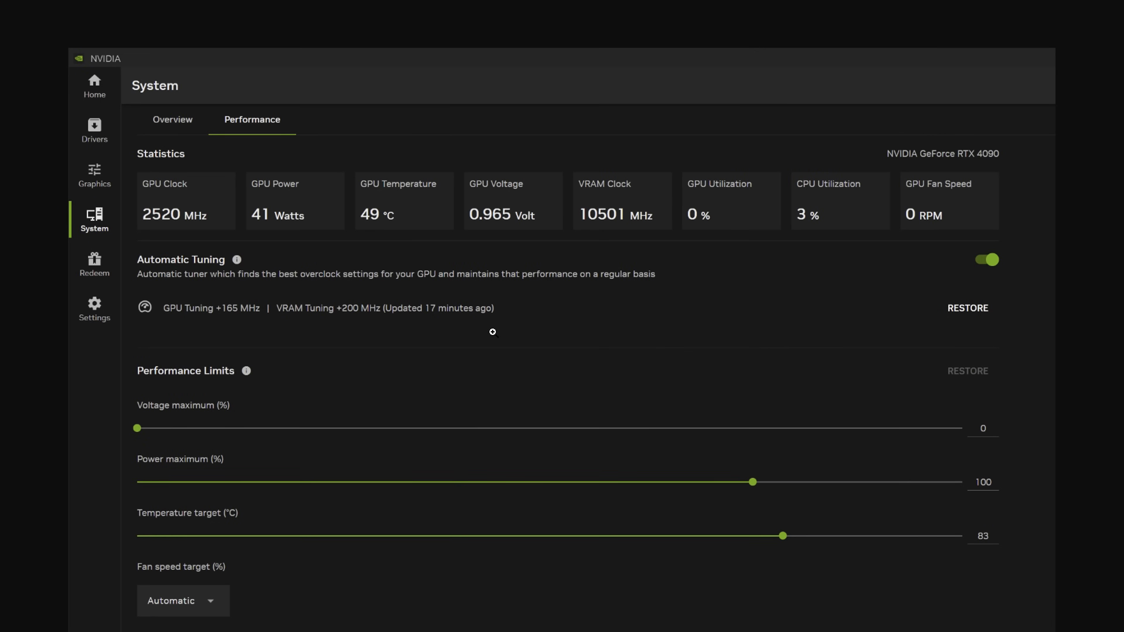
{"action": "mouse_move", "coordinate": [649, 329]}
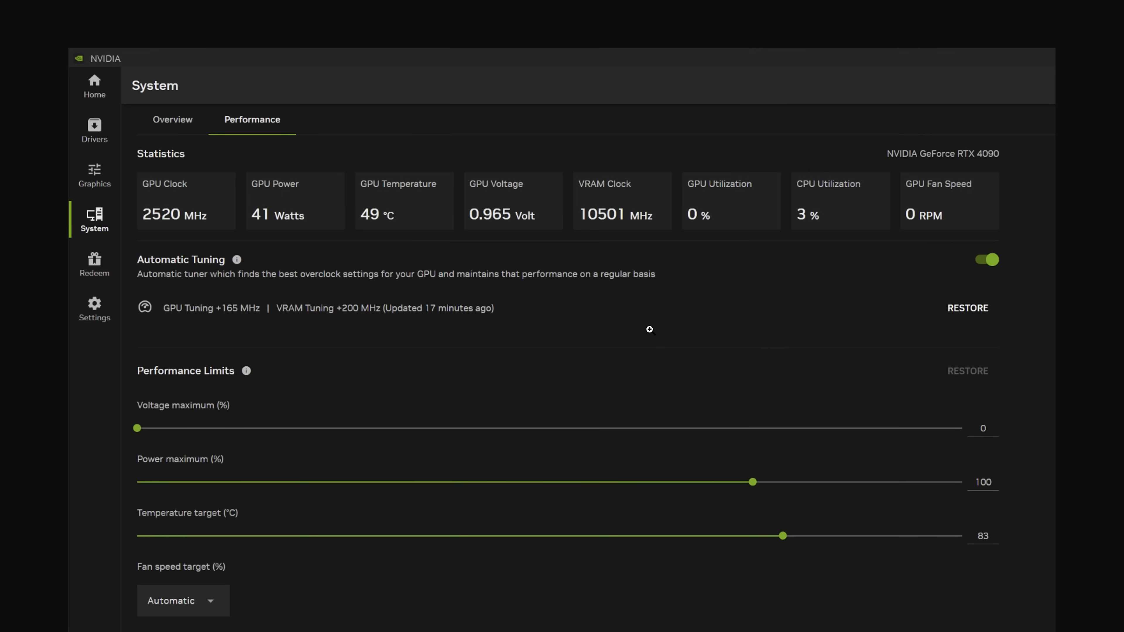
{"action": "mouse_move", "coordinate": [974, 333]}
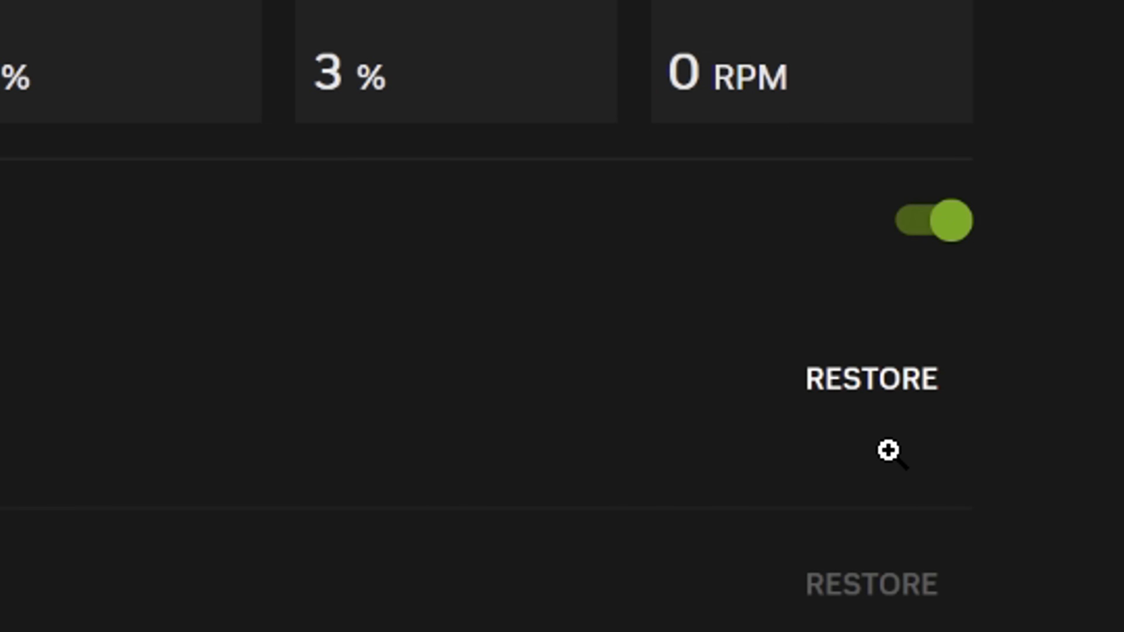
{"action": "mouse_move", "coordinate": [888, 464]}
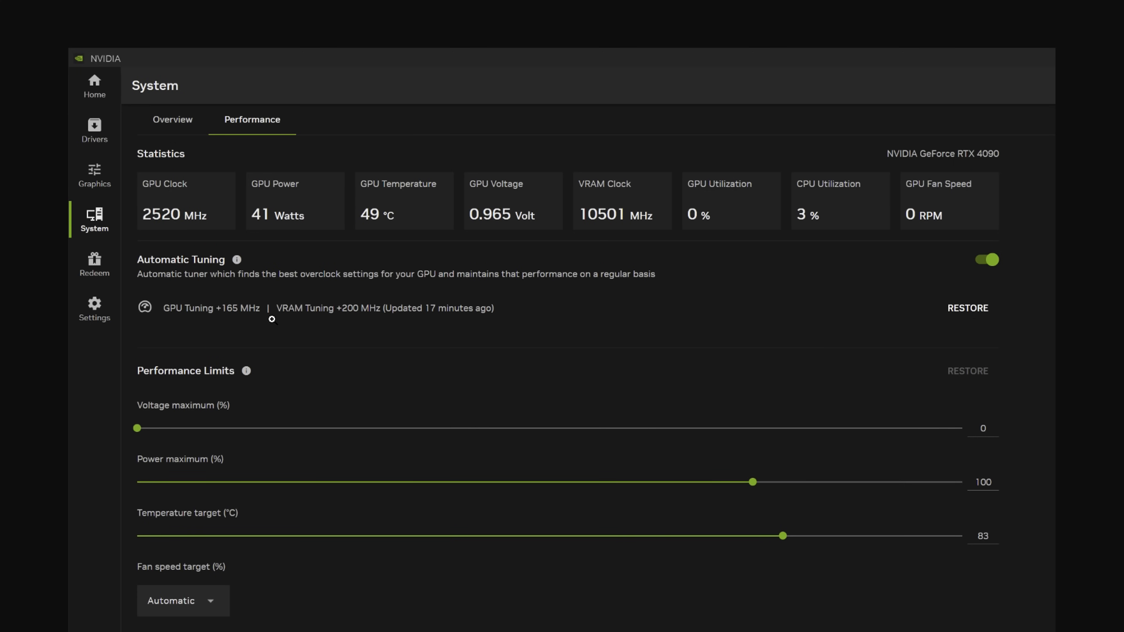
Download the NVIDIA App beta from the website and agree to the installer's licence terms.
{"action": "scroll", "scroll_direction": "down", "scroll_amount": 3}
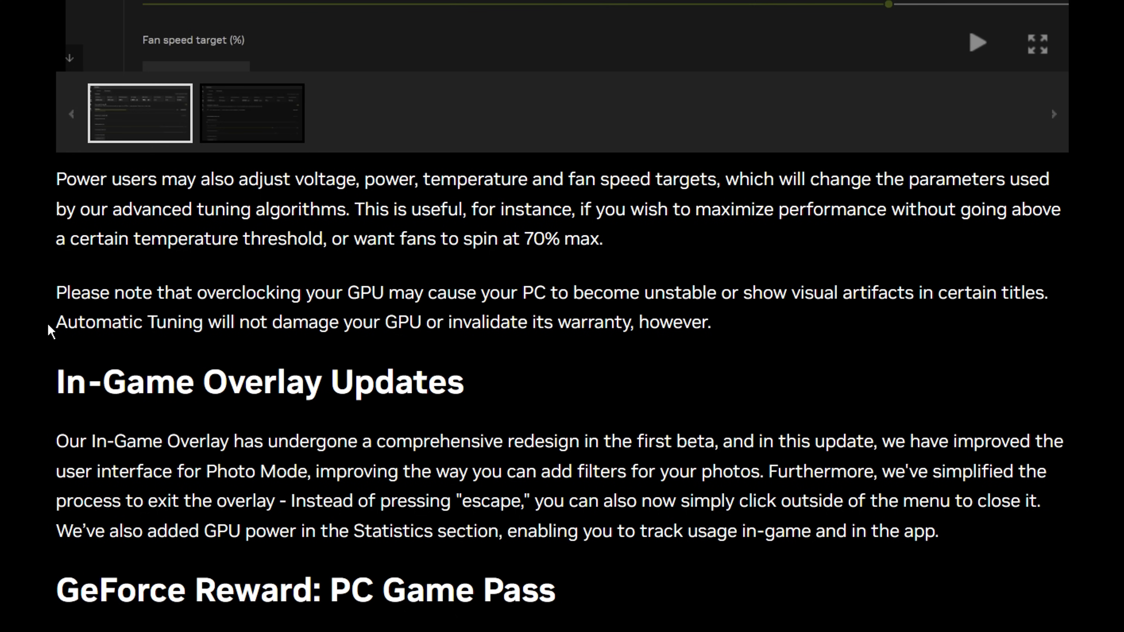
{"action": "left_click_drag", "start_coordinate": [56, 322], "coordinate": [605, 322]}
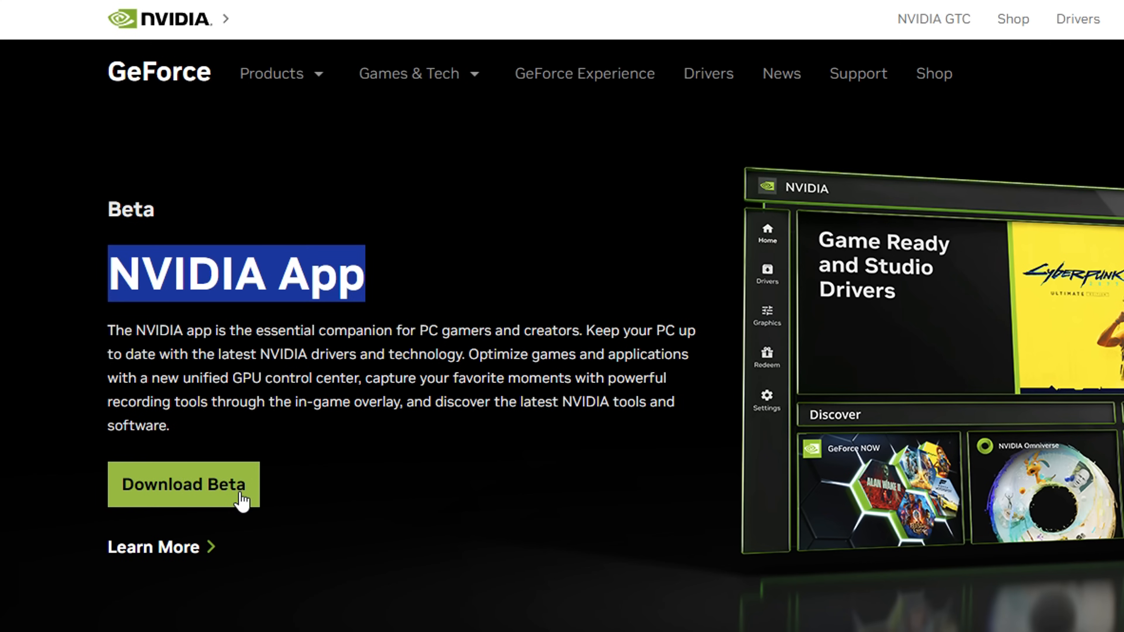
{"action": "left_click", "coordinate": [183, 484]}
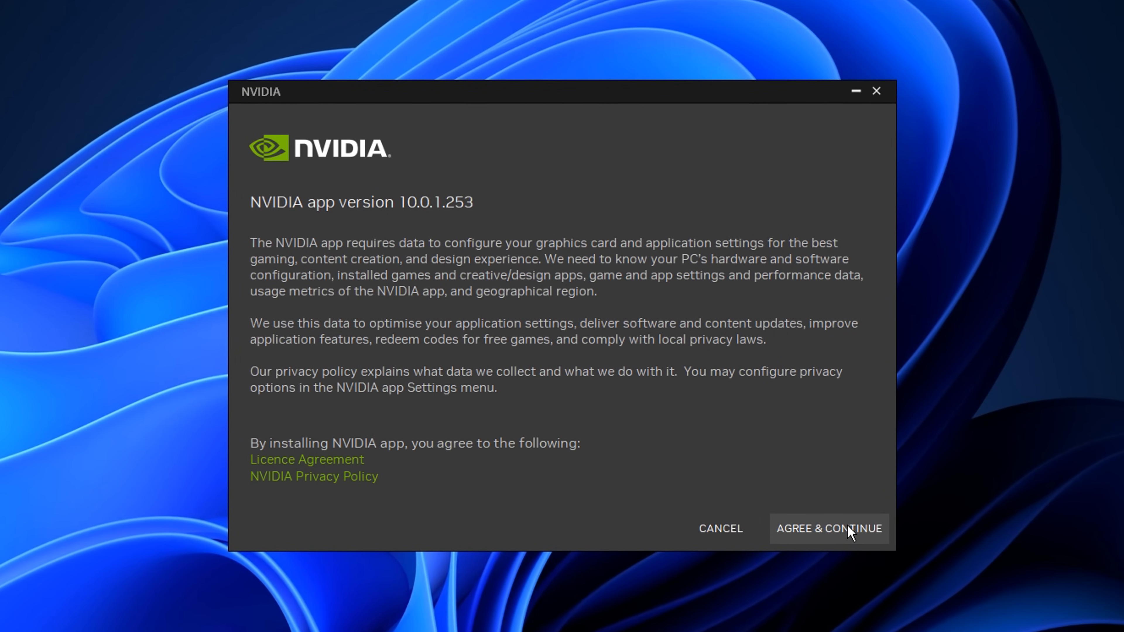
{"action": "left_click", "coordinate": [827, 528]}
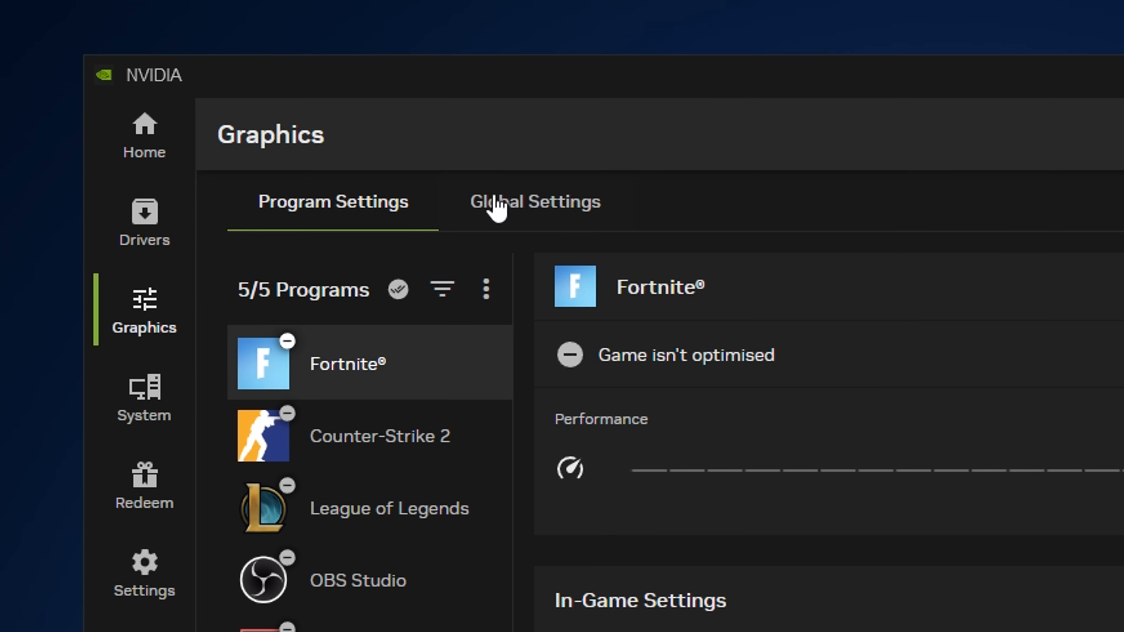
Show Graphics > Global Settings and review the DSR - Factors options, RTX 4090 kept for CUDA.
{"action": "left_click", "coordinate": [533, 201]}
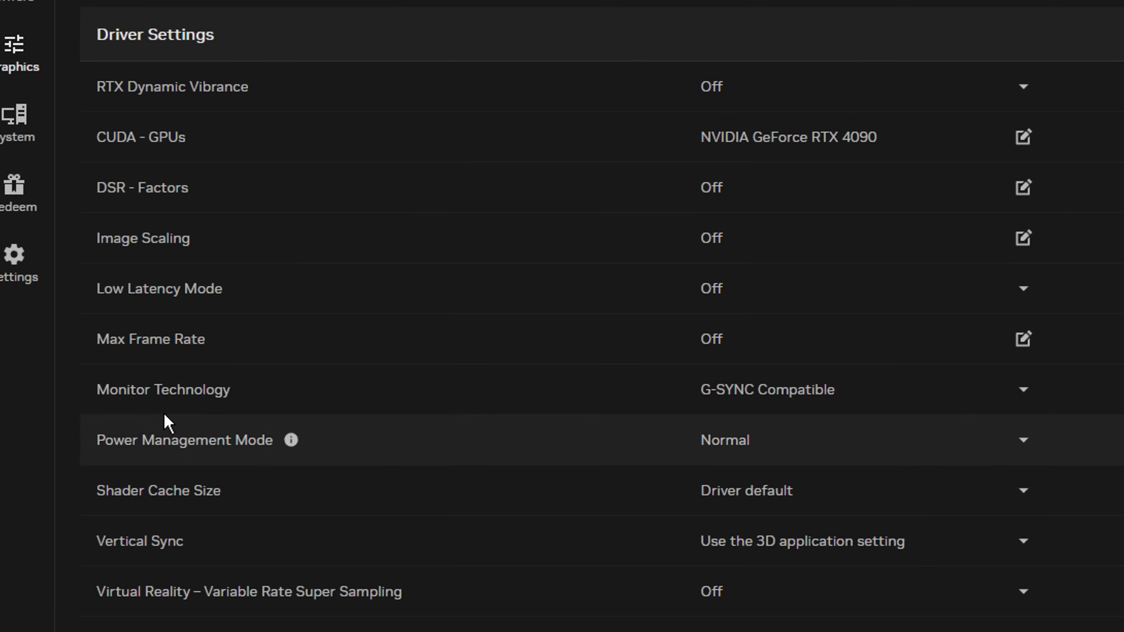
{"action": "mouse_move", "coordinate": [157, 95]}
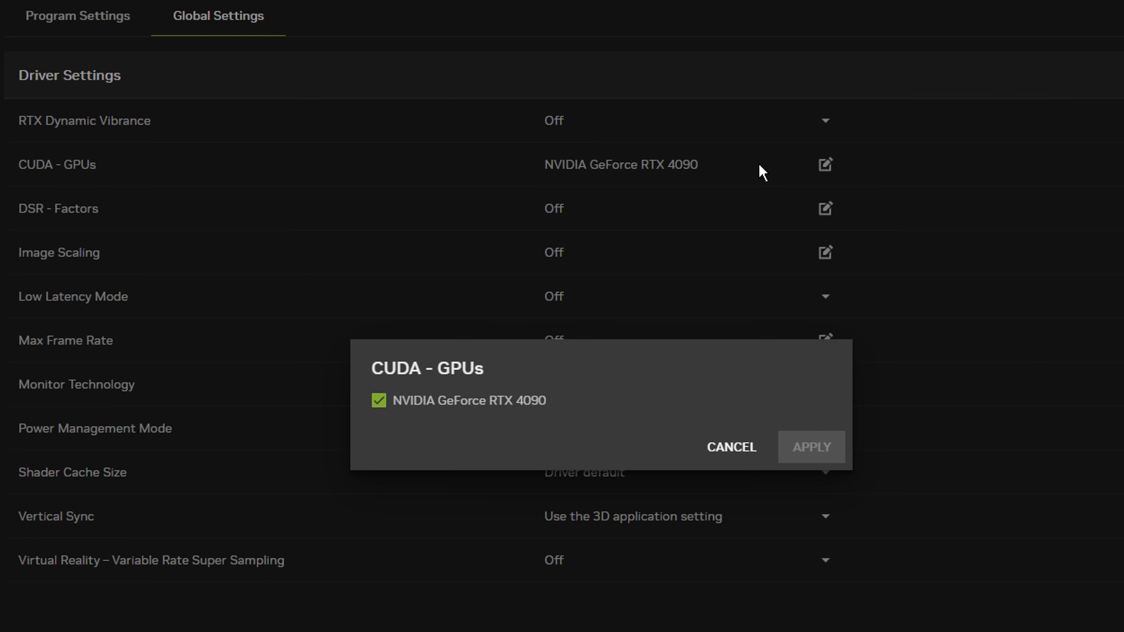
{"action": "mouse_move", "coordinate": [518, 431]}
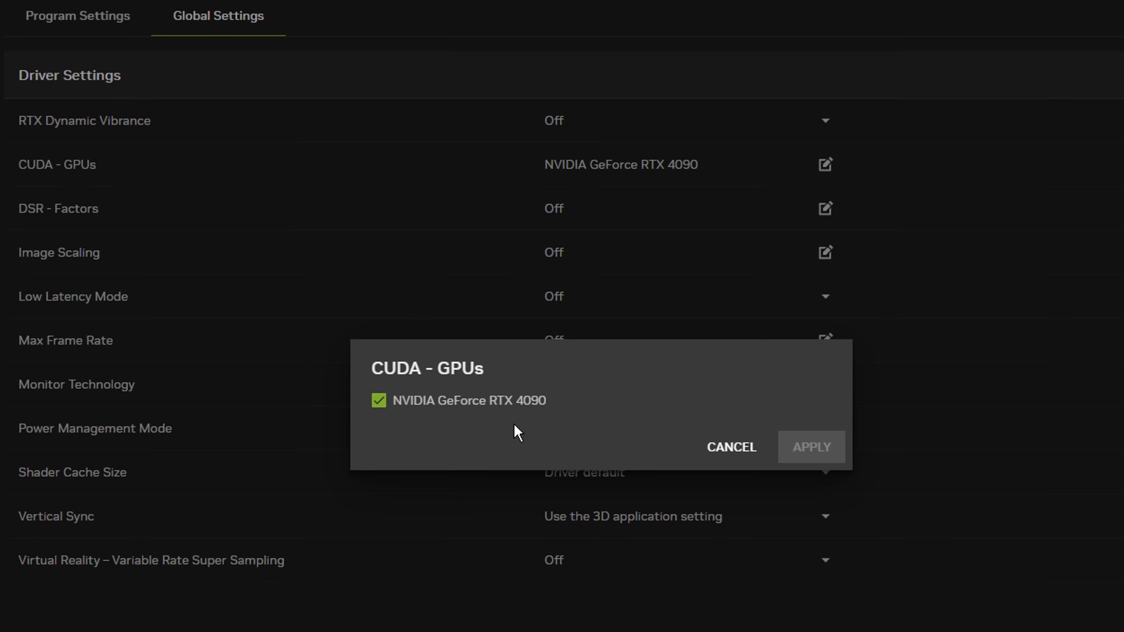
{"action": "mouse_move", "coordinate": [427, 418]}
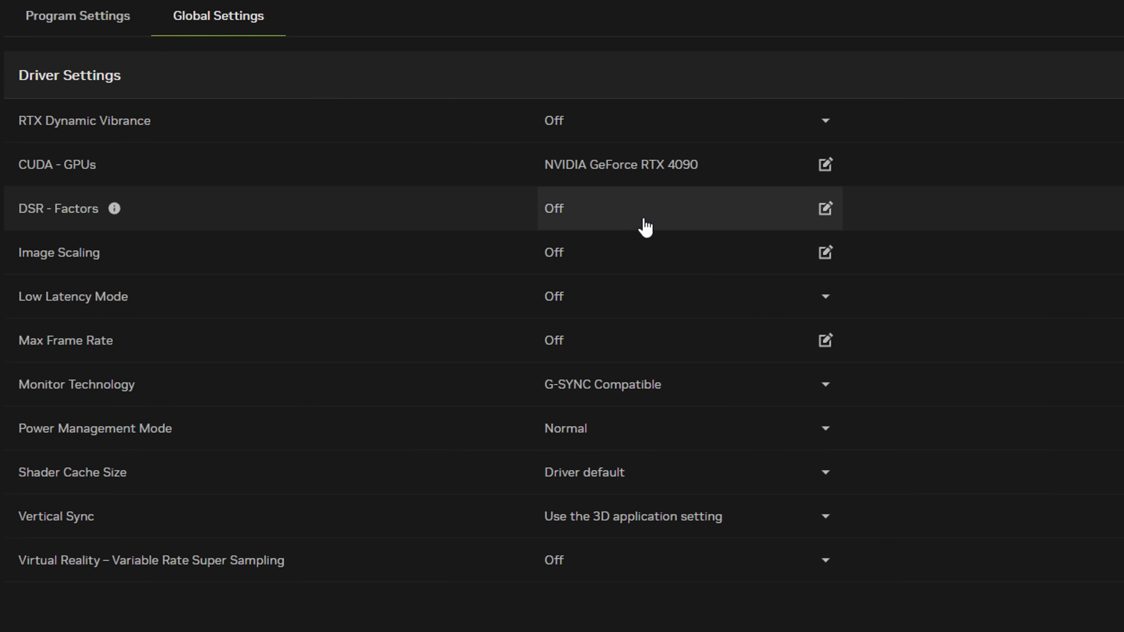
{"action": "left_click", "coordinate": [824, 208]}
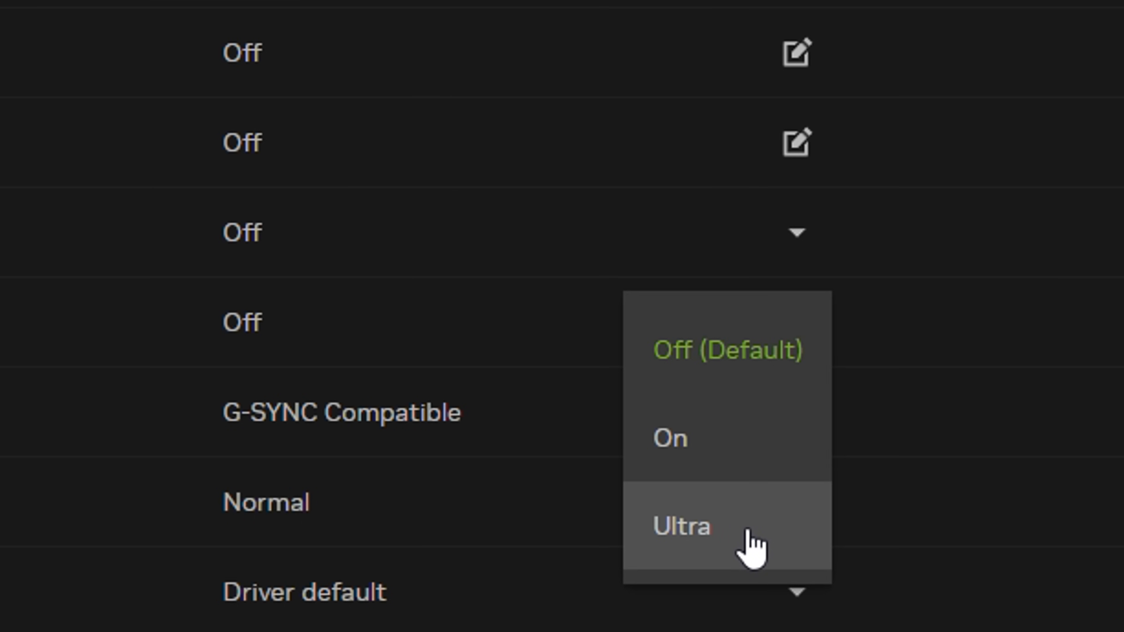
Set the global Low Latency Mode to Ultra.
{"action": "left_click", "coordinate": [670, 438]}
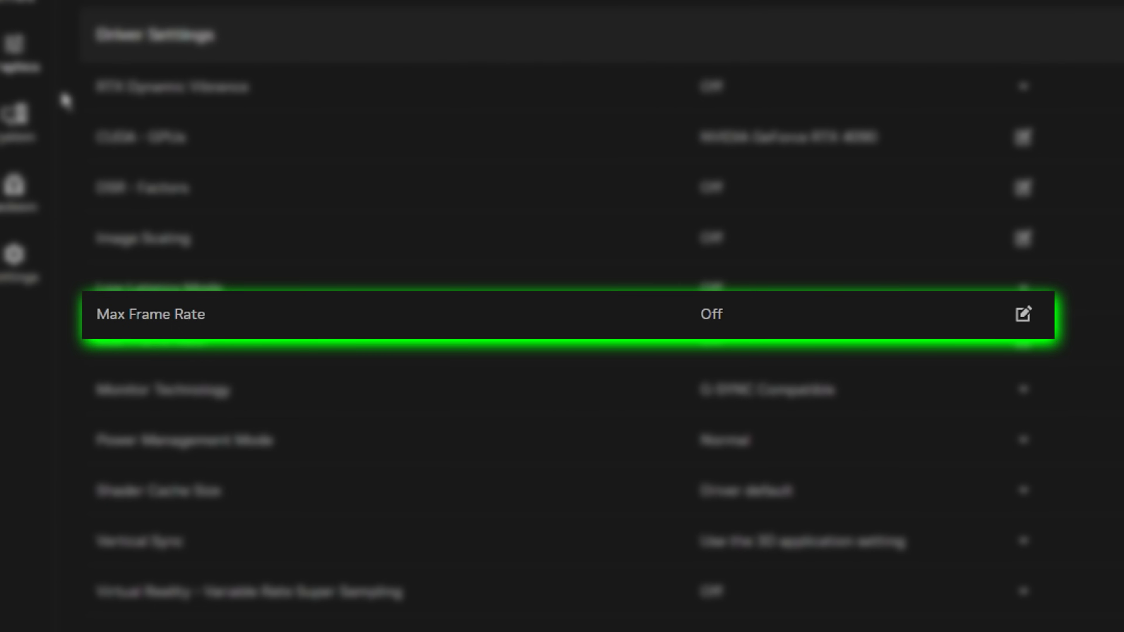
Try Max Frame Rate caps of 928 and 183 FPS, then leave the limit Off.
{"action": "left_click", "coordinate": [1023, 314]}
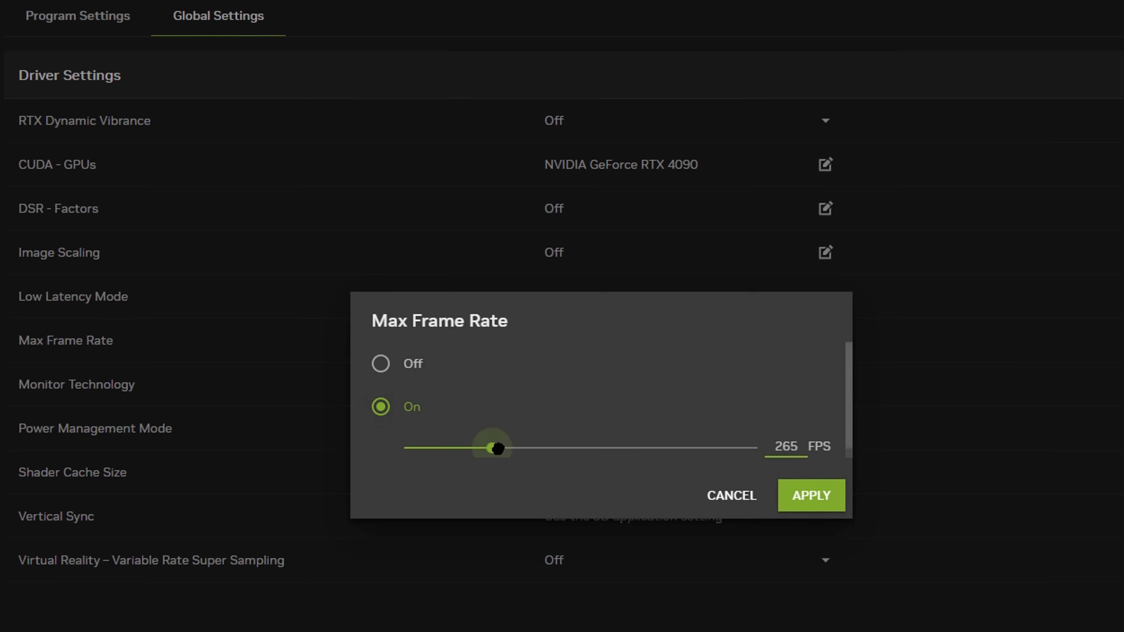
{"action": "left_click_drag", "start_coordinate": [494, 448], "coordinate": [729, 452]}
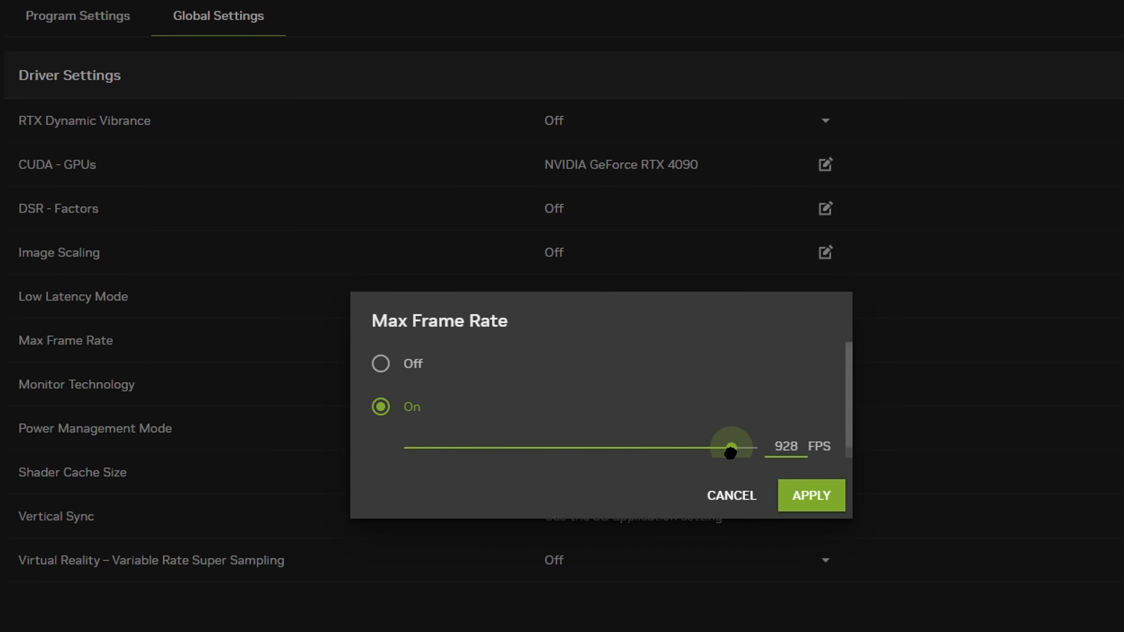
{"action": "left_click_drag", "start_coordinate": [729, 447], "coordinate": [462, 444]}
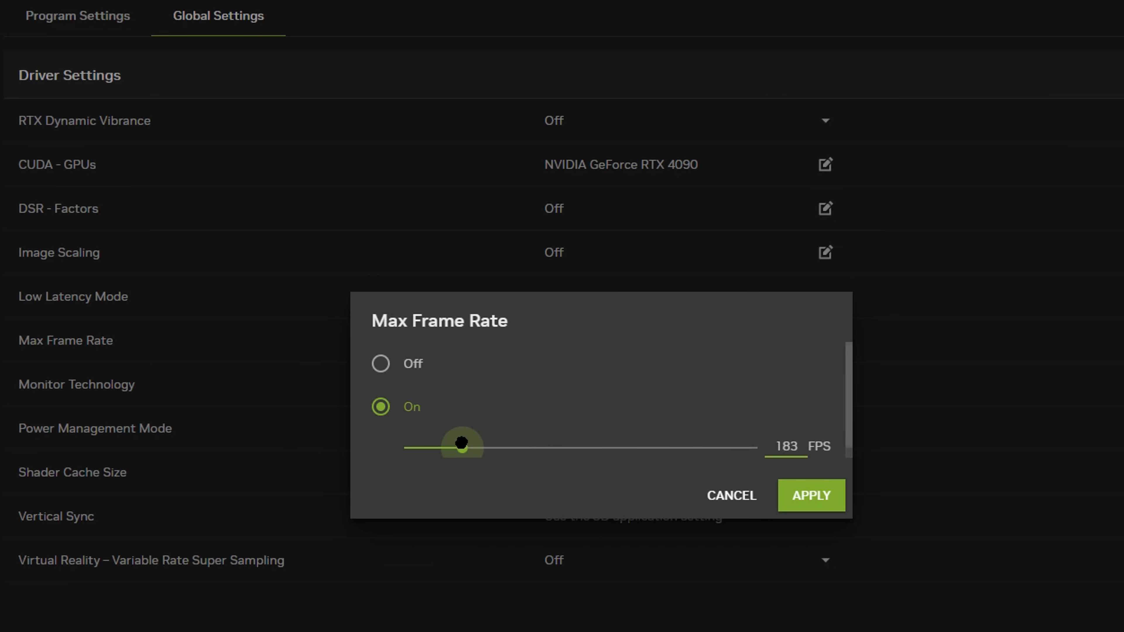
{"action": "left_click", "coordinate": [381, 363]}
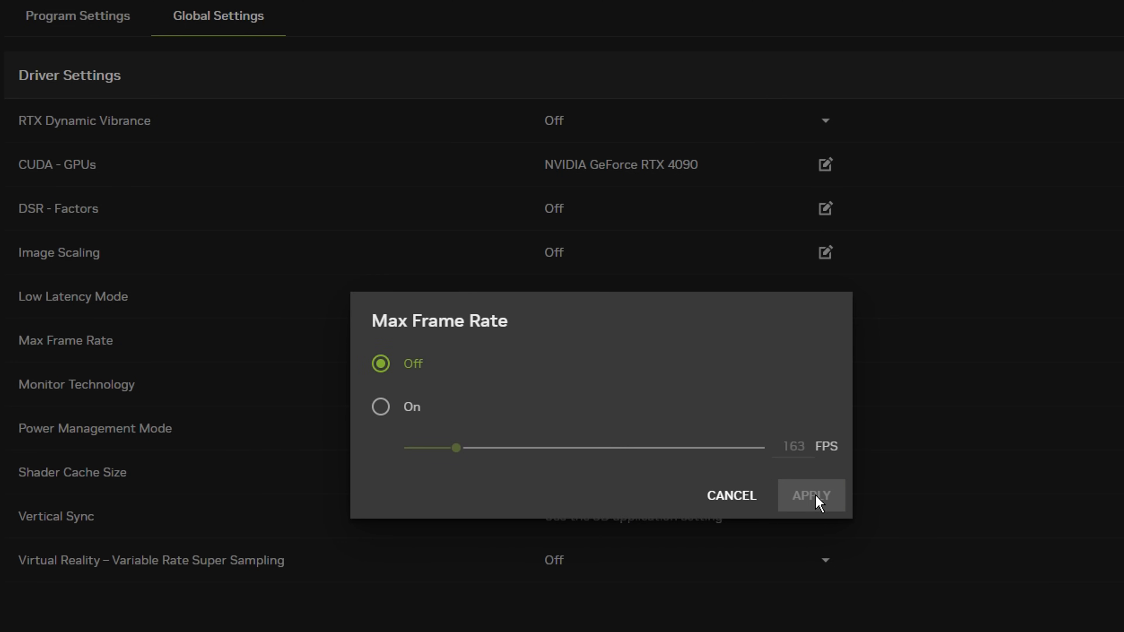
{"action": "left_click", "coordinate": [811, 495]}
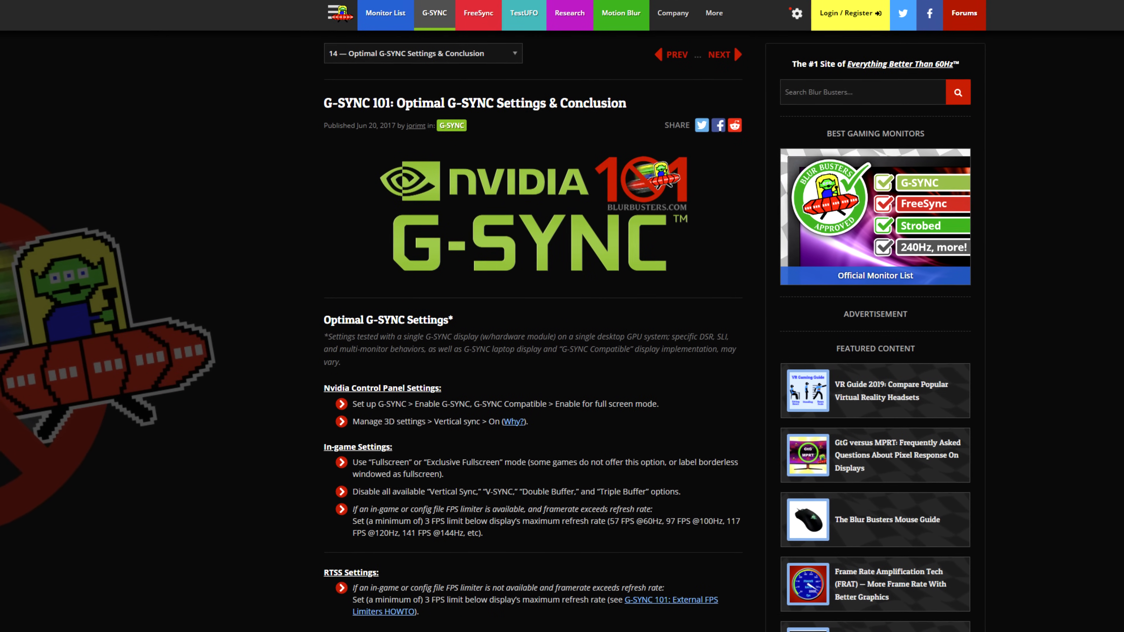
Scroll through the Blur Busters G-SYNC 101 recommended optimal settings list.
{"action": "scroll", "scroll_direction": "down", "scroll_amount": 3}
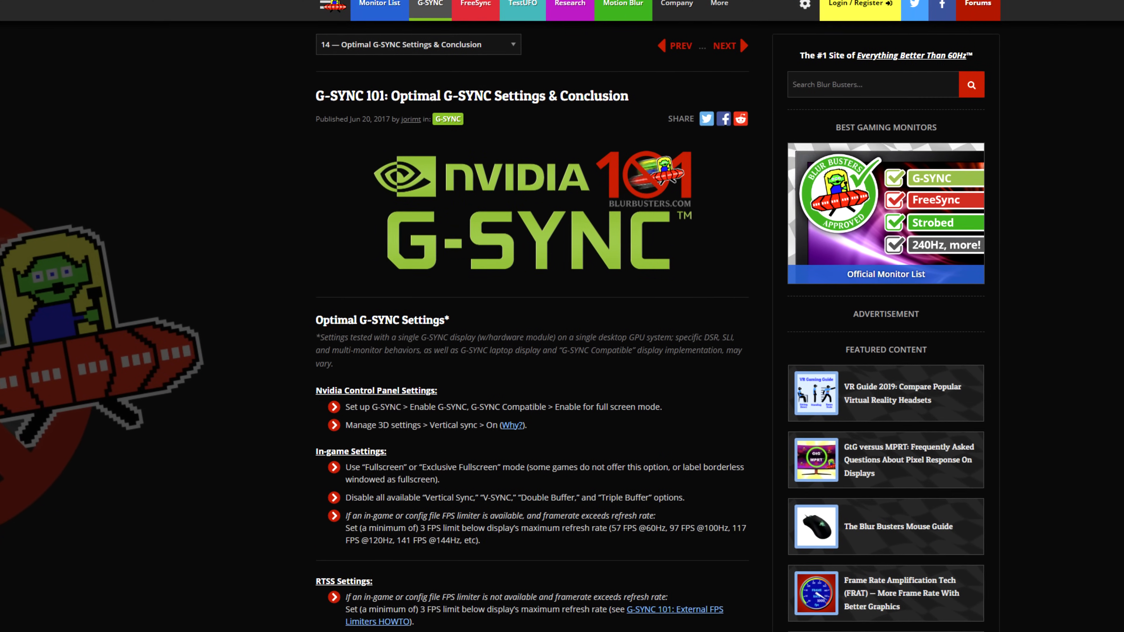
{"action": "scroll", "scroll_direction": "down", "scroll_amount": 3}
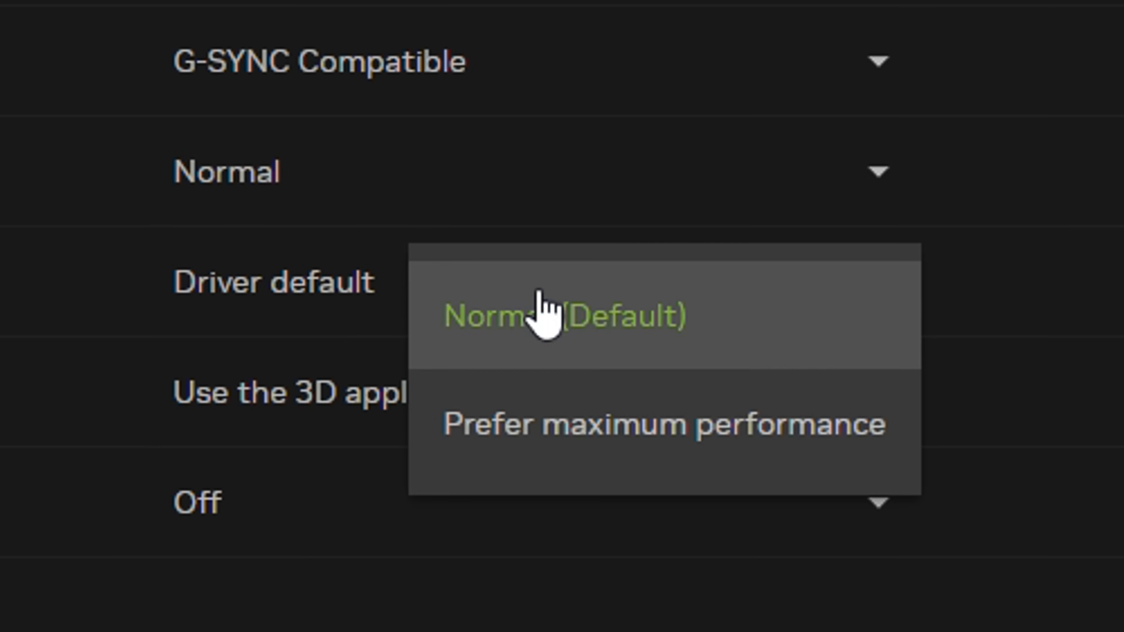
{"action": "mouse_move", "coordinate": [785, 362]}
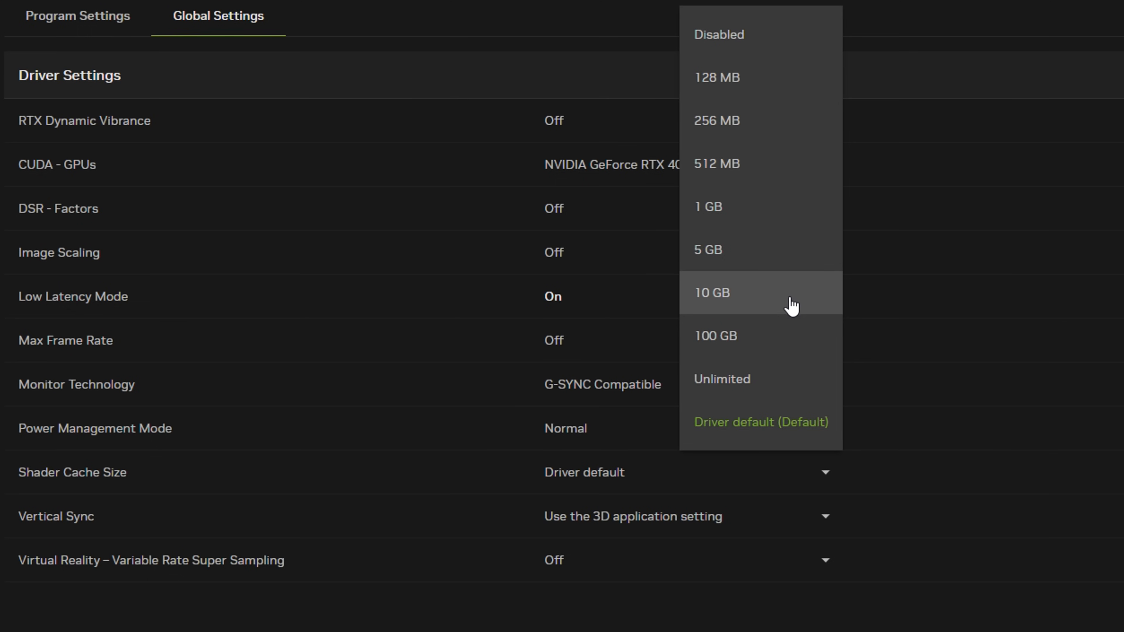
{"action": "mouse_move", "coordinate": [796, 310]}
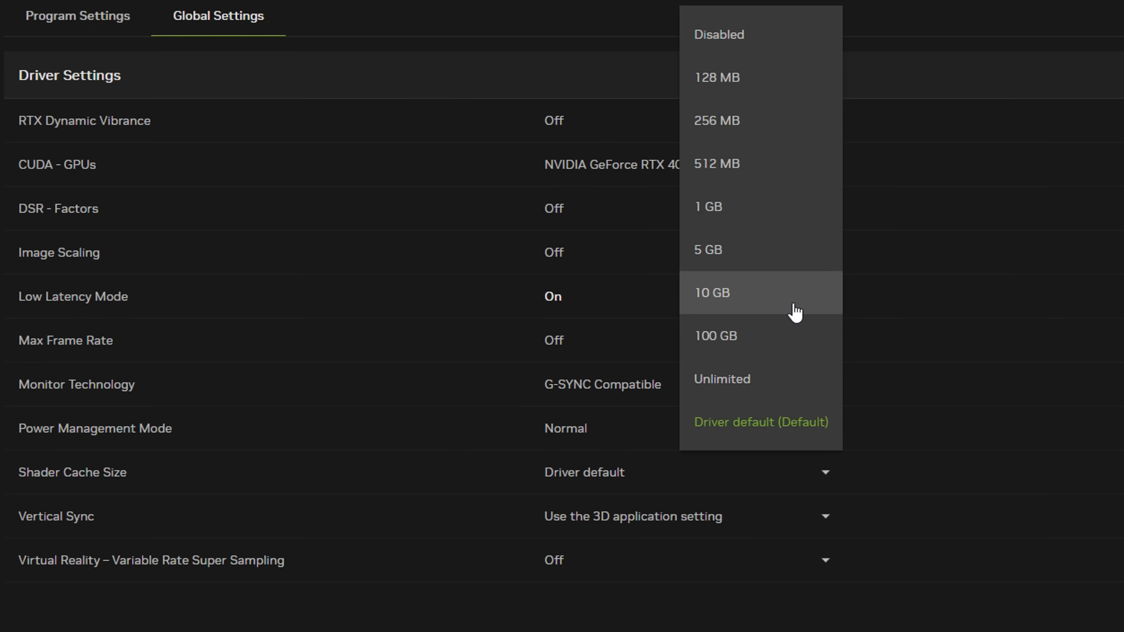
{"action": "mouse_move", "coordinate": [795, 439]}
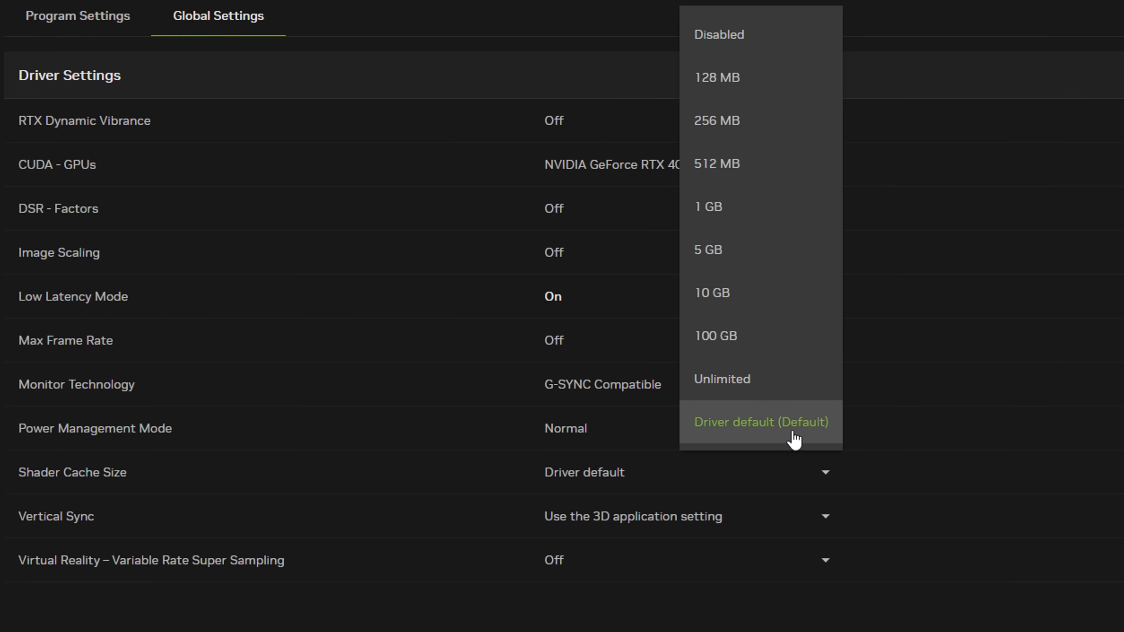
{"action": "mouse_move", "coordinate": [716, 441]}
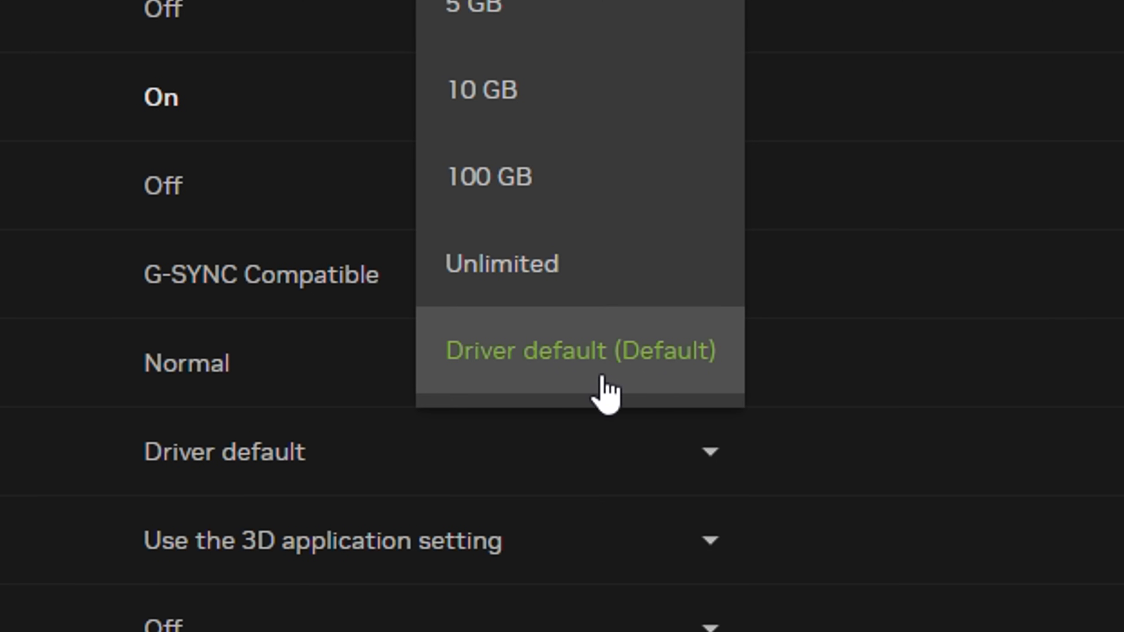
{"action": "mouse_move", "coordinate": [588, 387]}
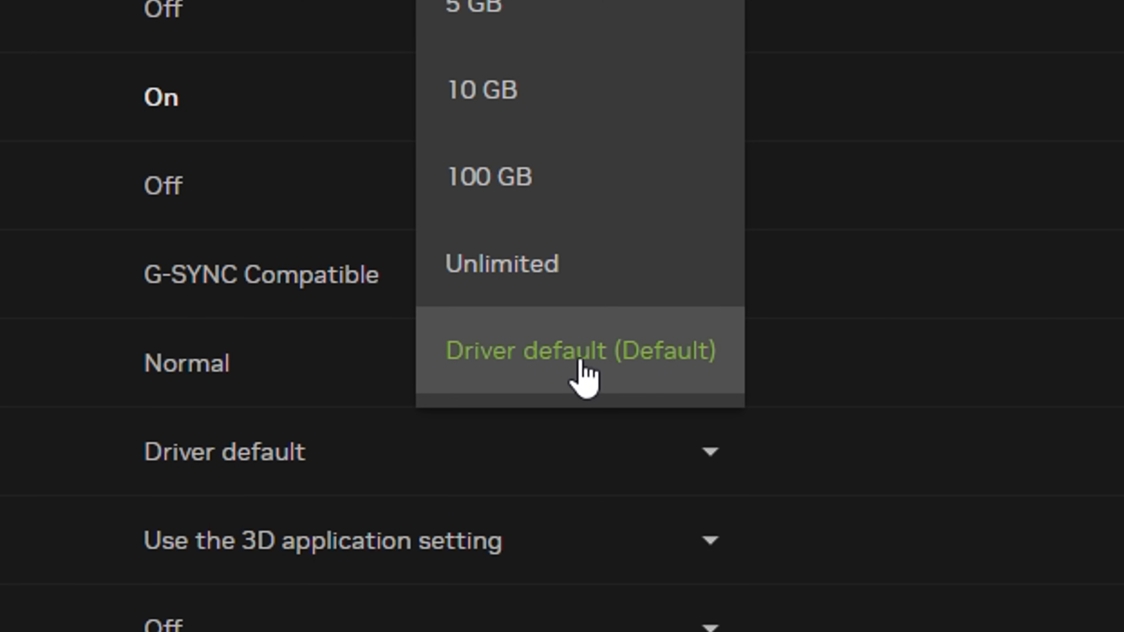
{"action": "mouse_move", "coordinate": [620, 380]}
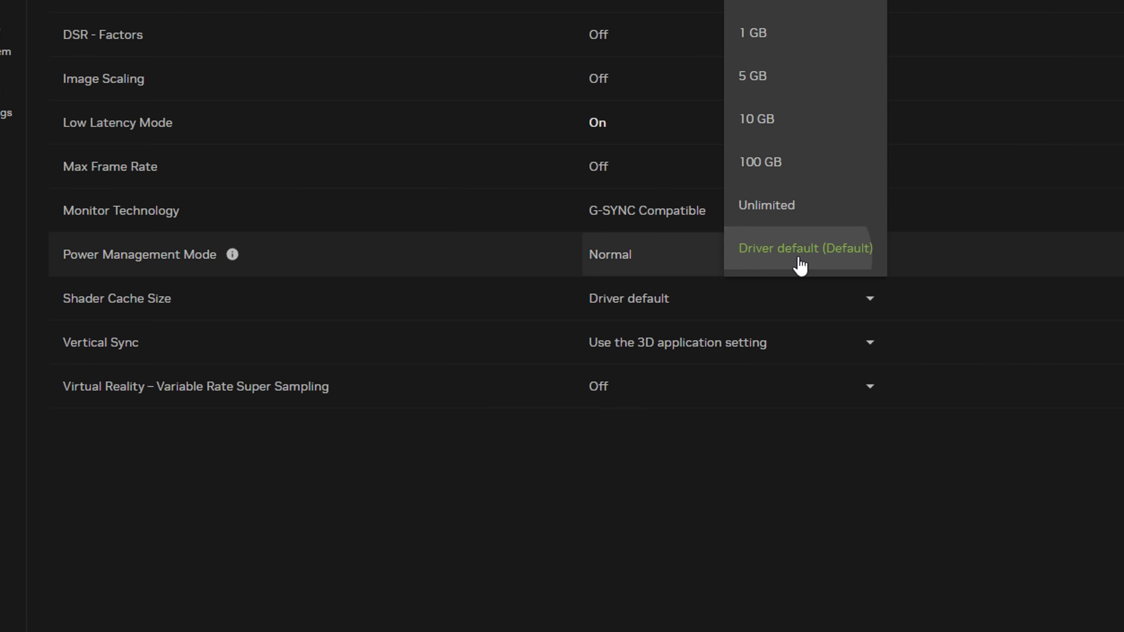
Review the Vertical Sync and VR Variable Rate Super Sampling choices, keeping their defaults.
{"action": "left_click", "coordinate": [870, 342]}
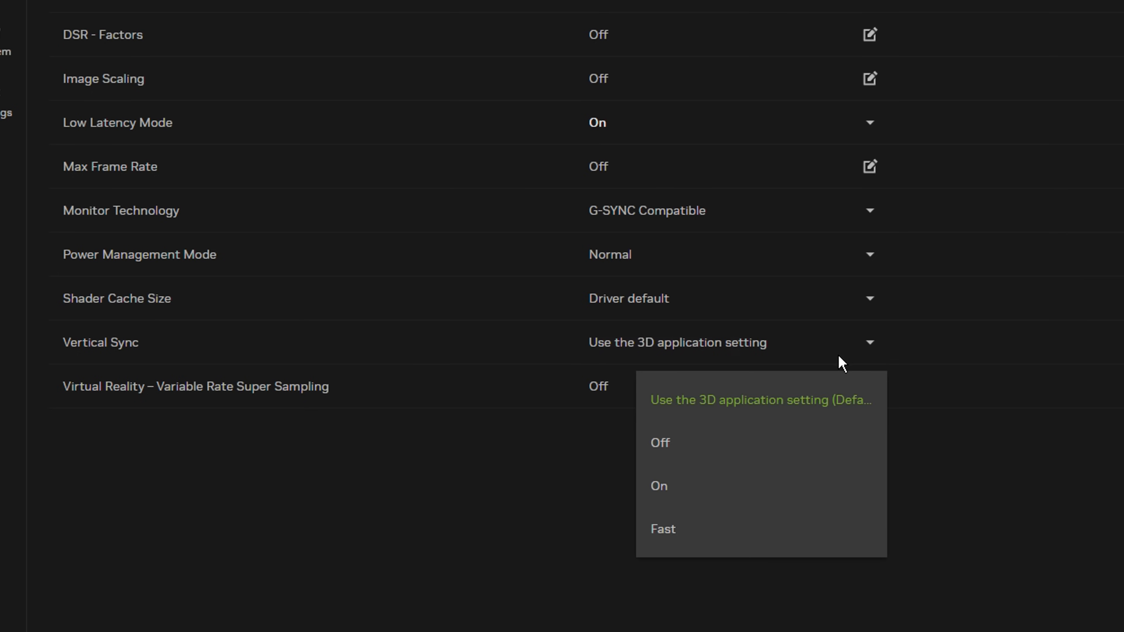
{"action": "left_click", "coordinate": [869, 386]}
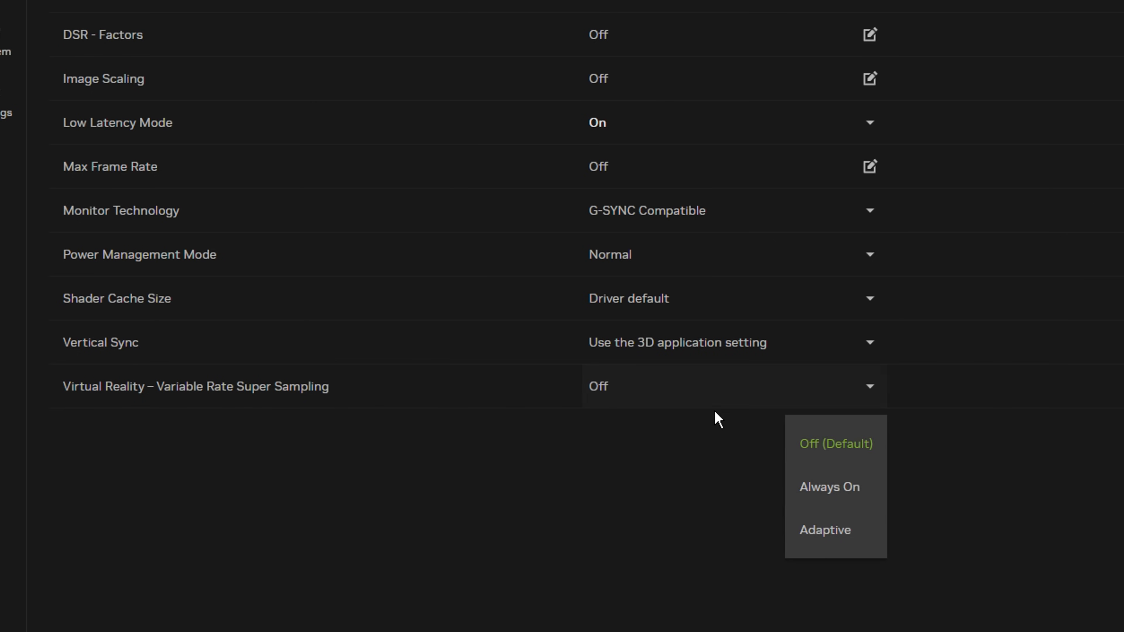
{"action": "mouse_move", "coordinate": [827, 453]}
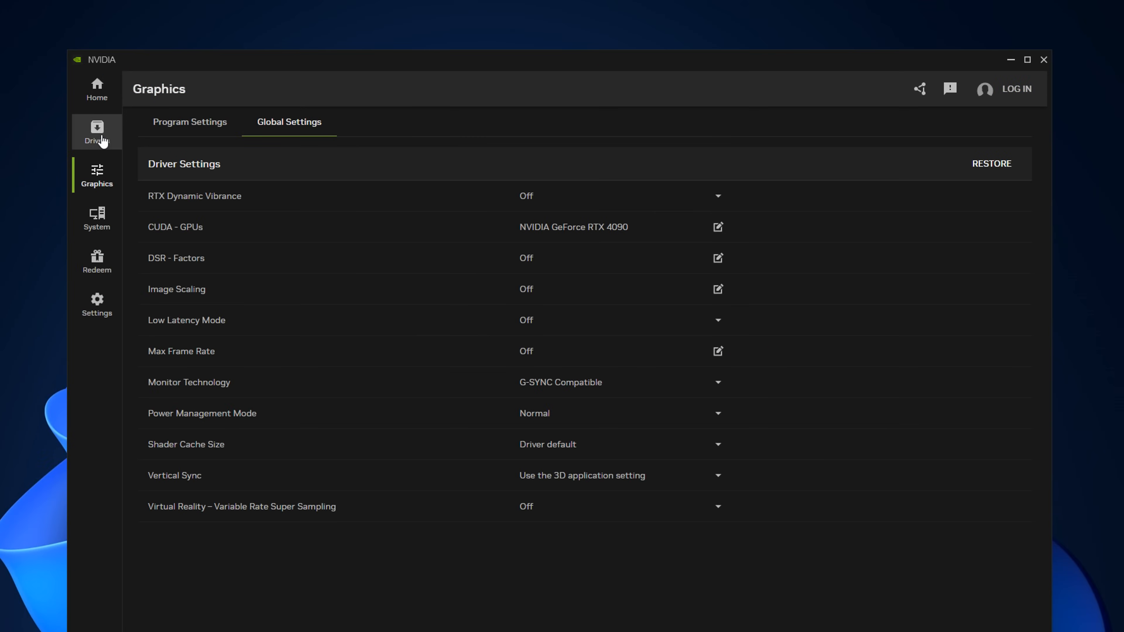
Show the Drivers page with Game Ready Driver 555.99 and scroll its What's New and Fixed notes.
{"action": "left_click", "coordinate": [96, 131]}
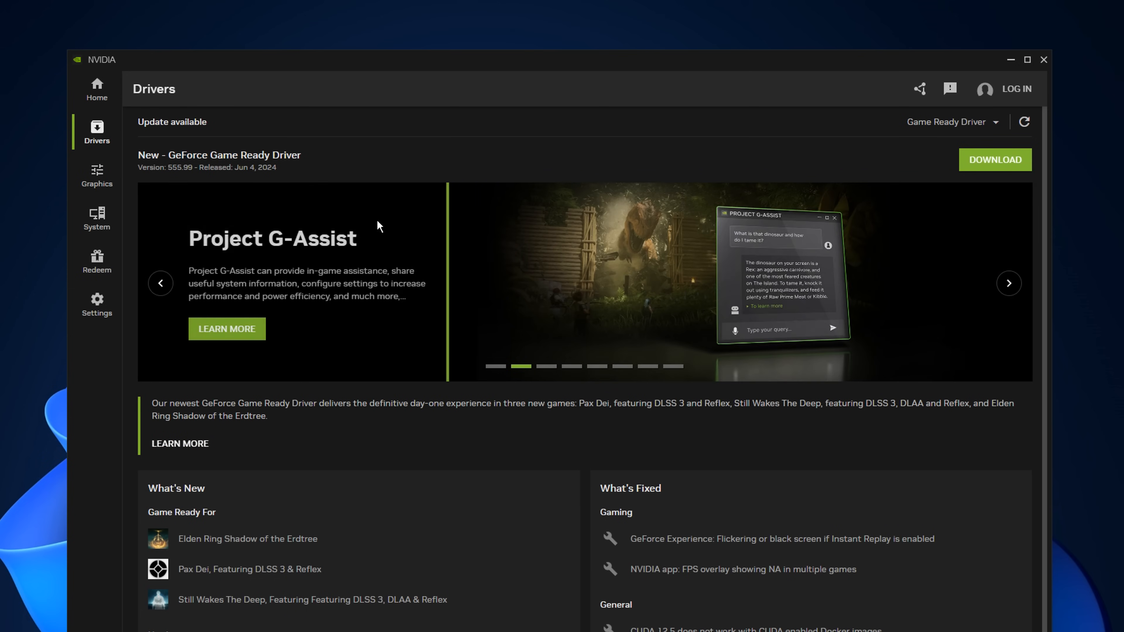
{"action": "scroll", "scroll_direction": "down", "scroll_amount": 3}
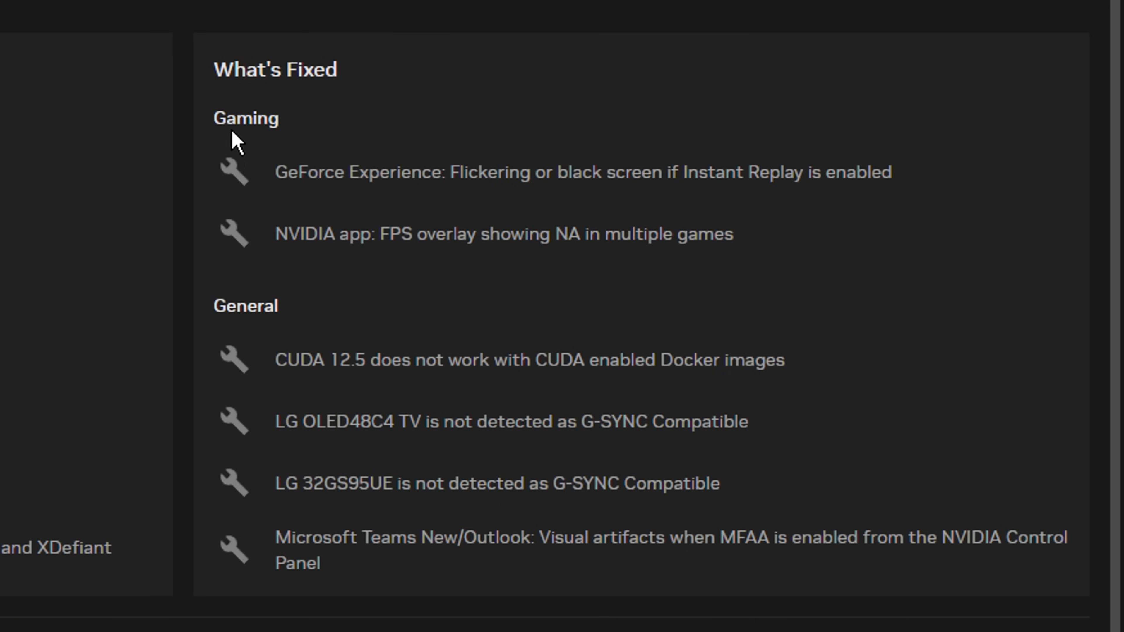
{"action": "mouse_move", "coordinate": [401, 205]}
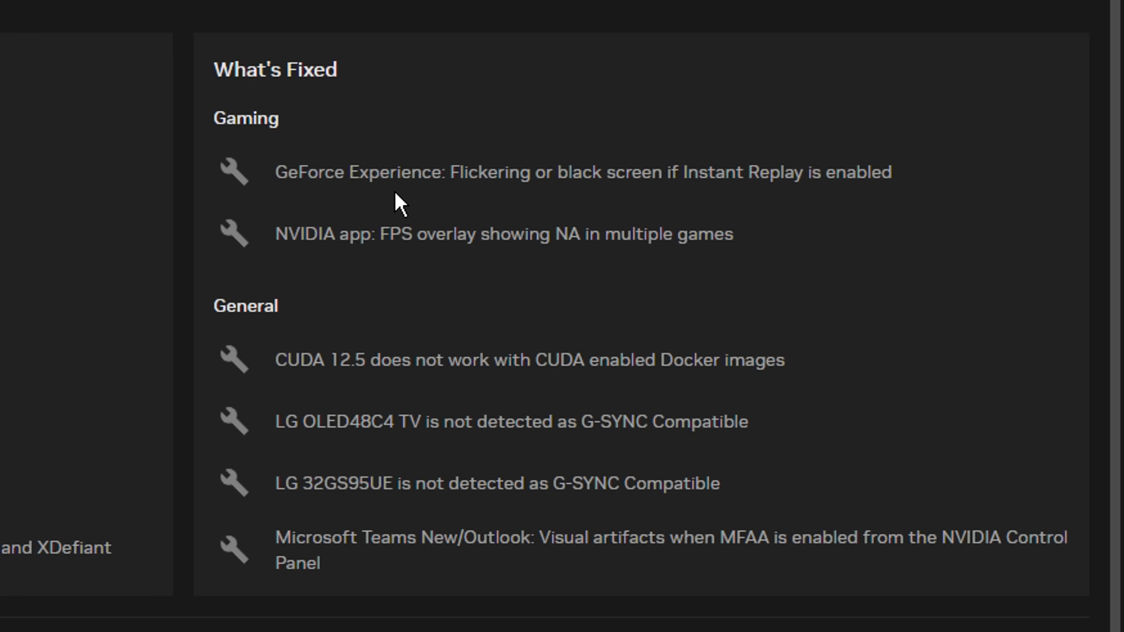
{"action": "mouse_move", "coordinate": [545, 178]}
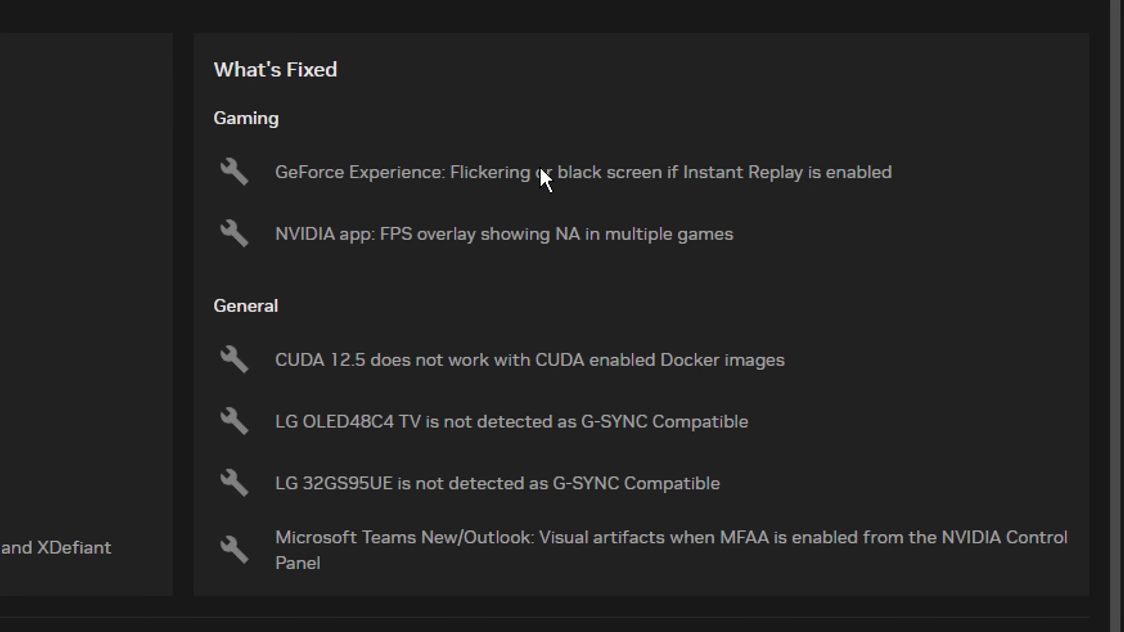
{"action": "mouse_move", "coordinate": [437, 357]}
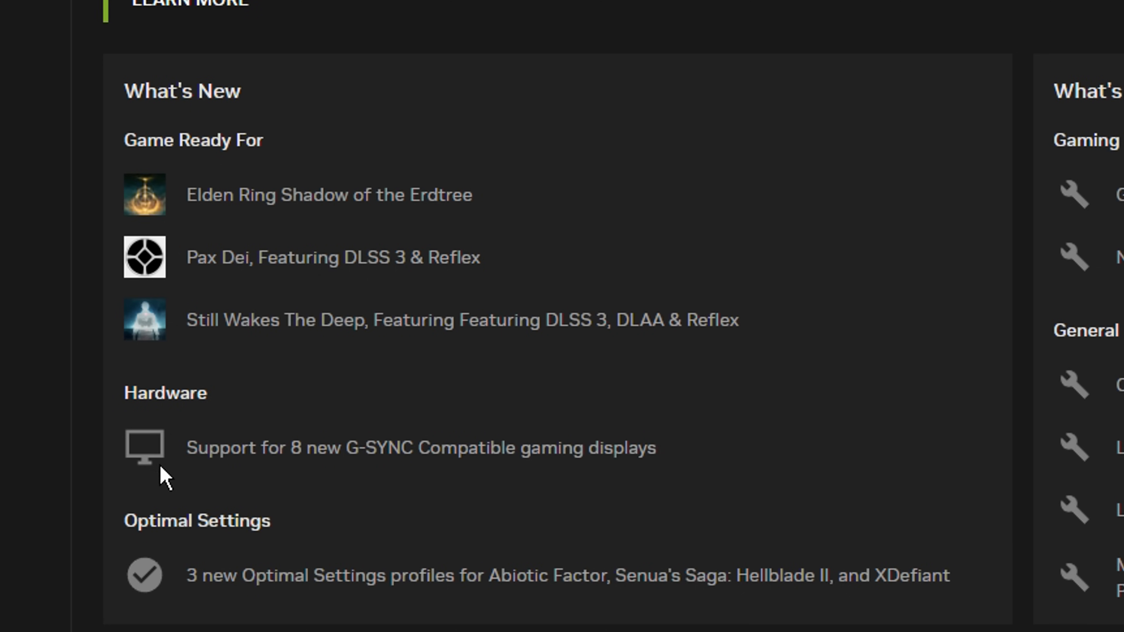
{"action": "mouse_move", "coordinate": [639, 601]}
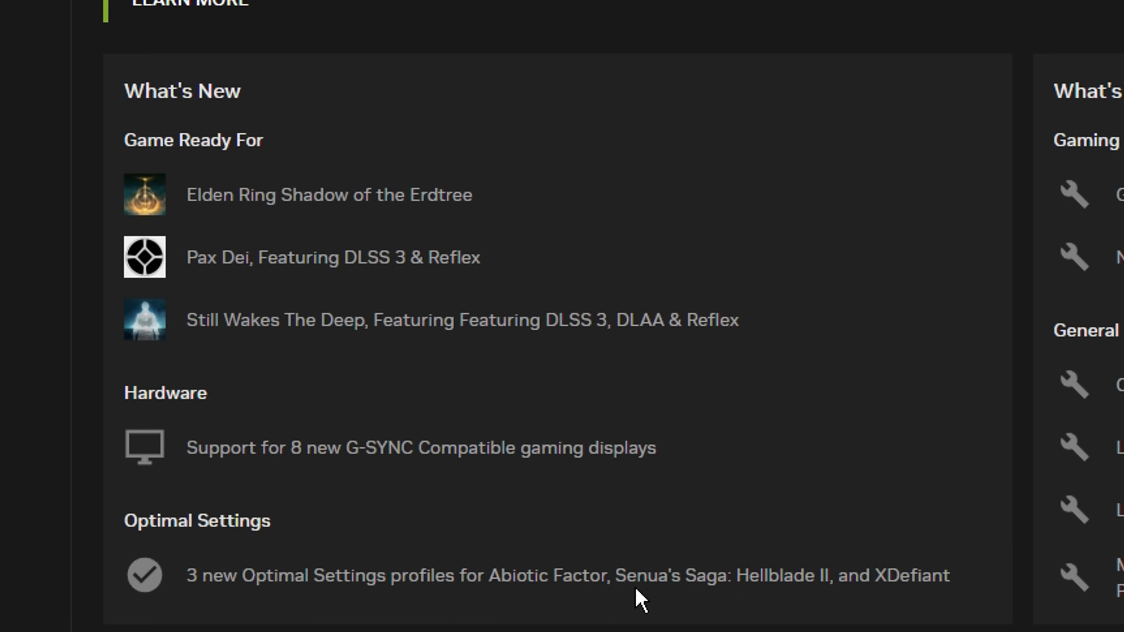
{"action": "mouse_move", "coordinate": [953, 606]}
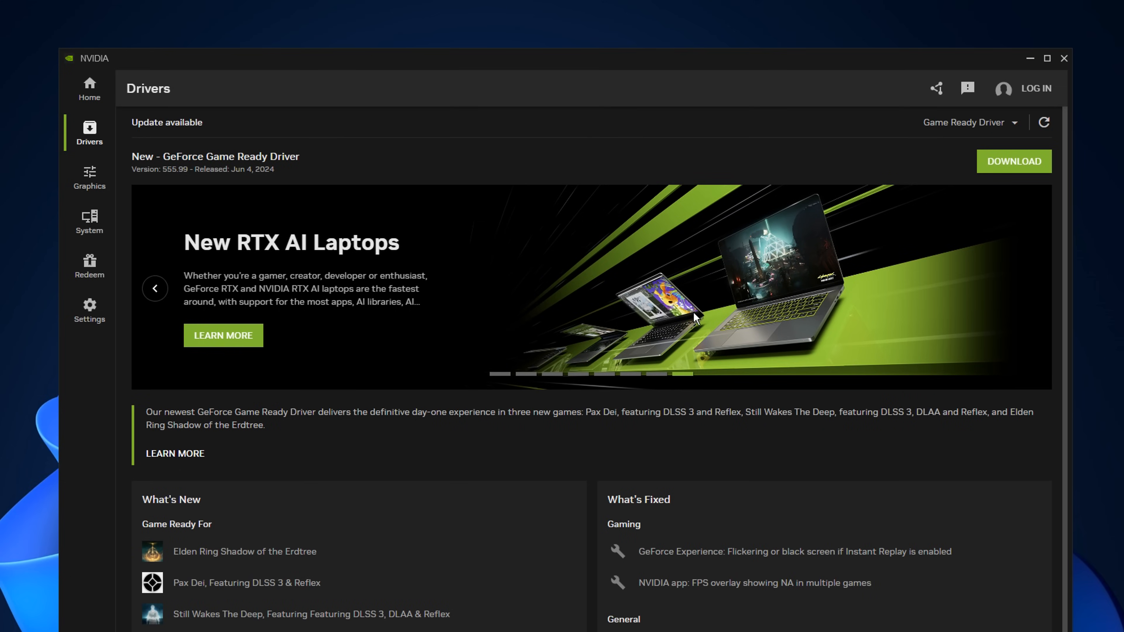
Show the Redeem page with the coupon code field and the PC Game Pass with GeForce Rewards offer.
{"action": "left_click", "coordinate": [89, 267]}
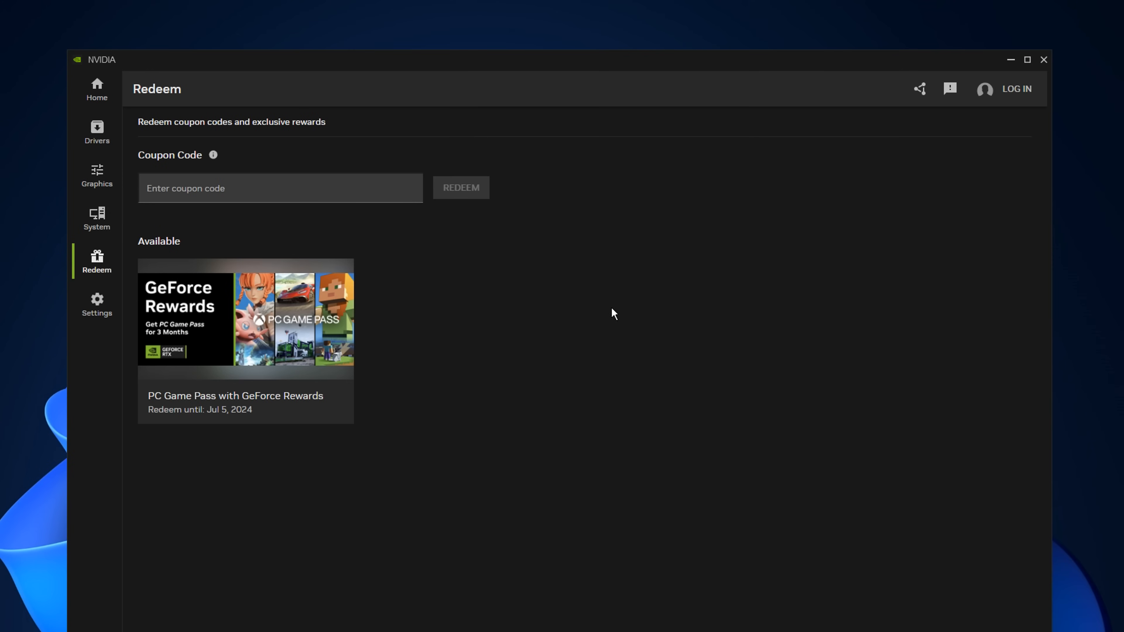
{"action": "mouse_move", "coordinate": [319, 320]}
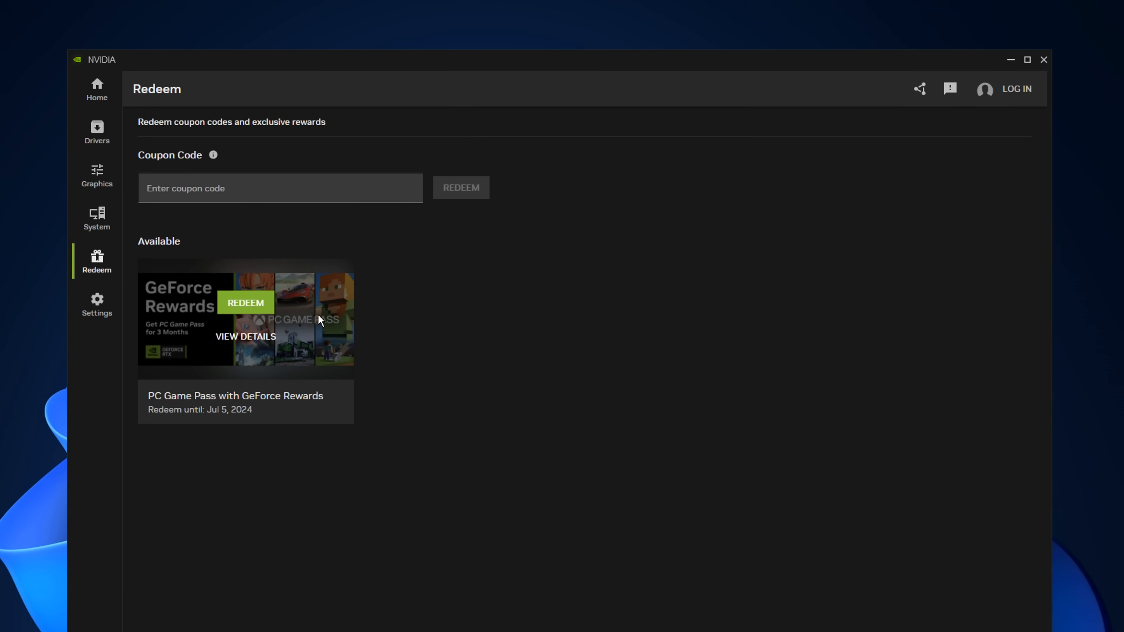
{"action": "mouse_move", "coordinate": [255, 421]}
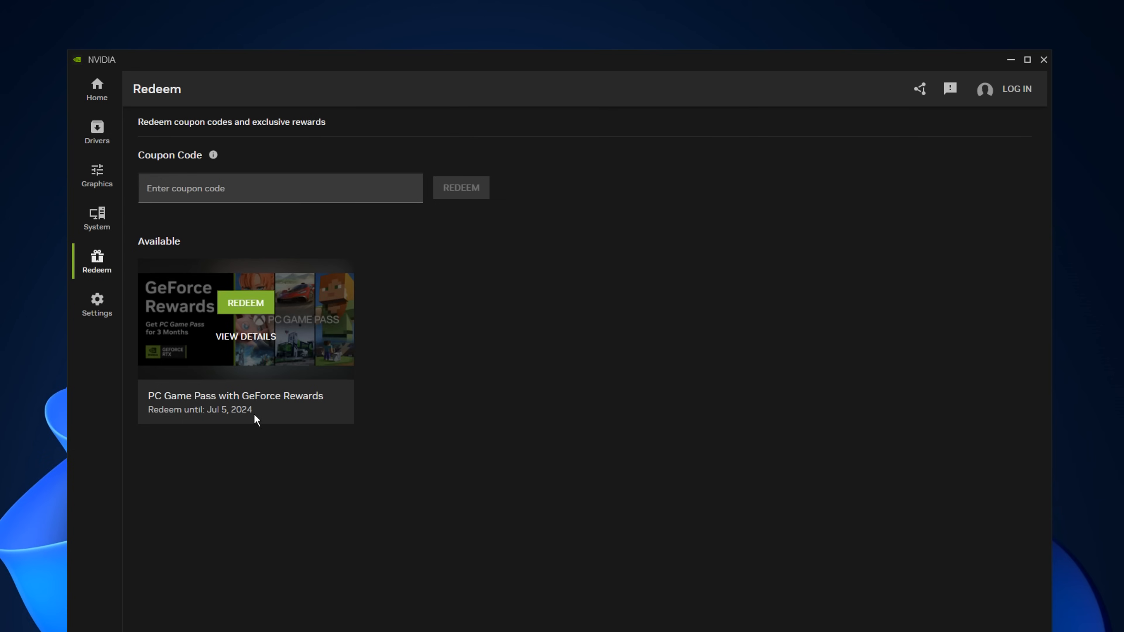
{"action": "mouse_move", "coordinate": [412, 428]}
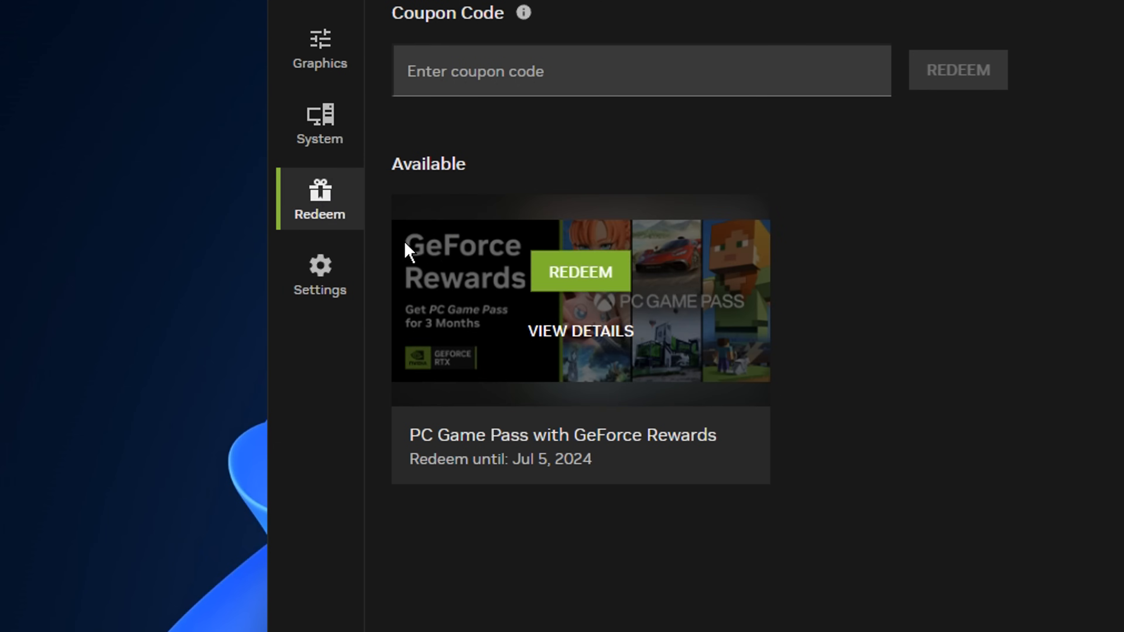
{"action": "mouse_move", "coordinate": [837, 438]}
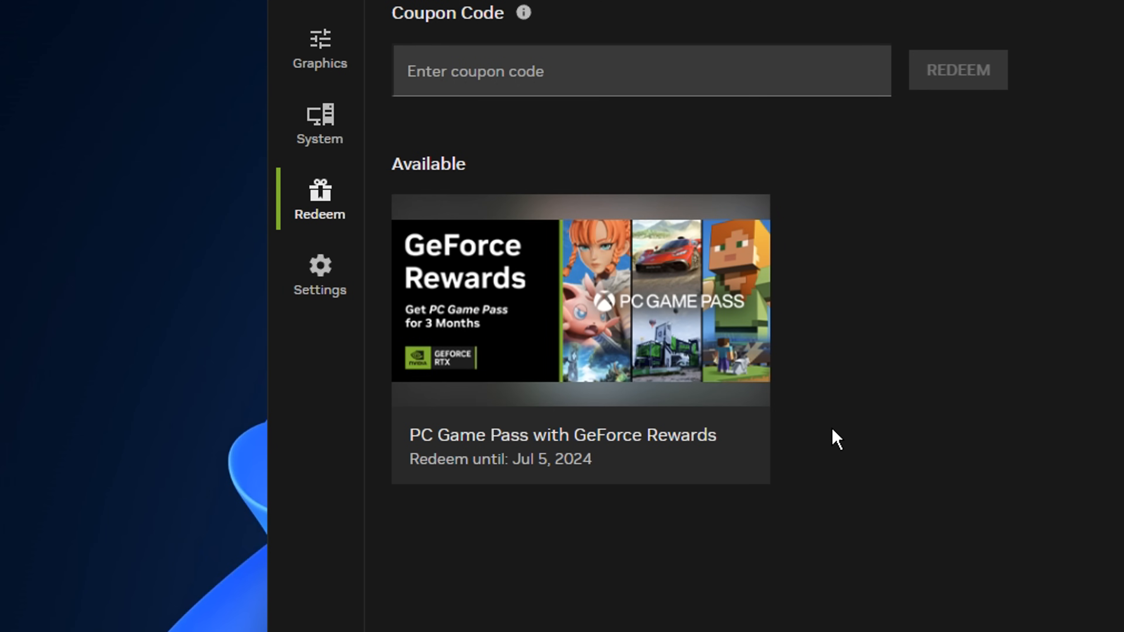
{"action": "mouse_move", "coordinate": [722, 529]}
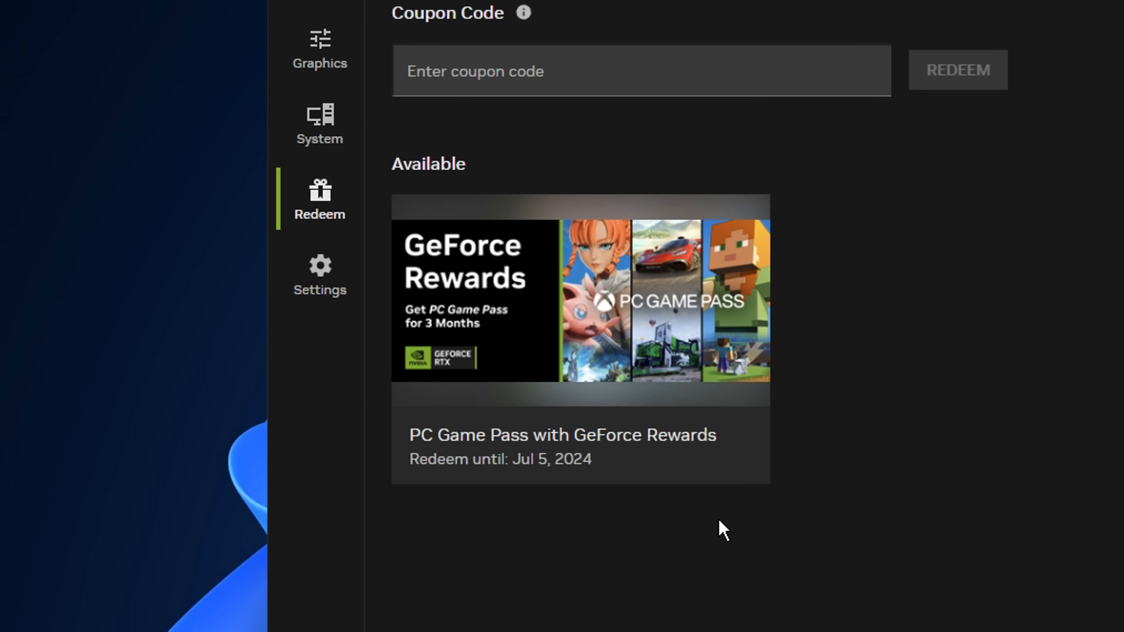
{"action": "mouse_move", "coordinate": [678, 441]}
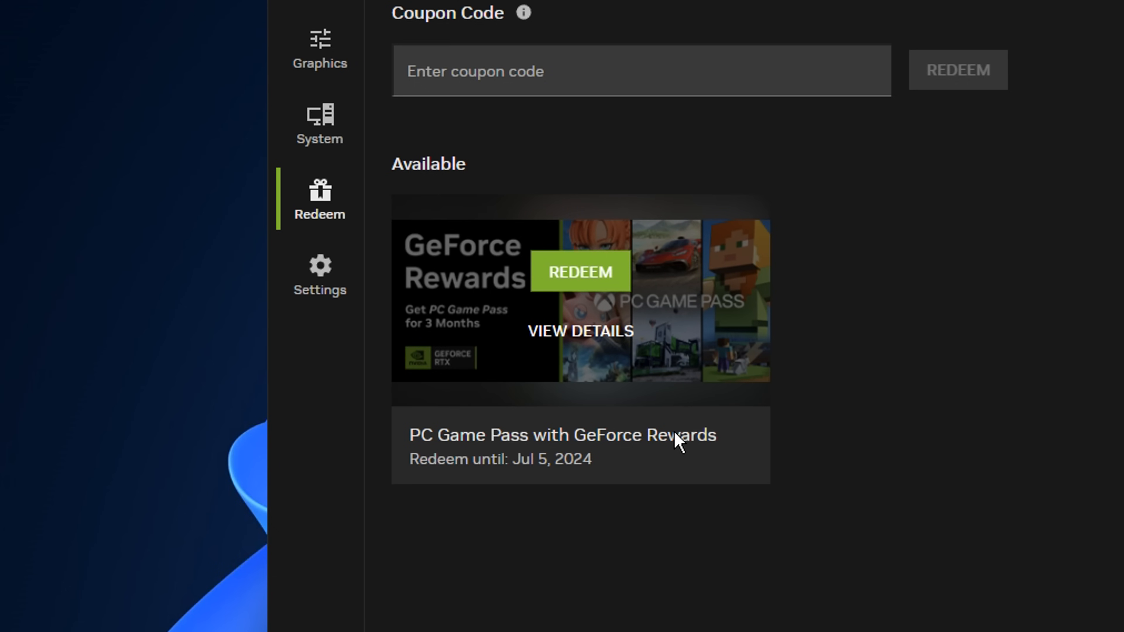